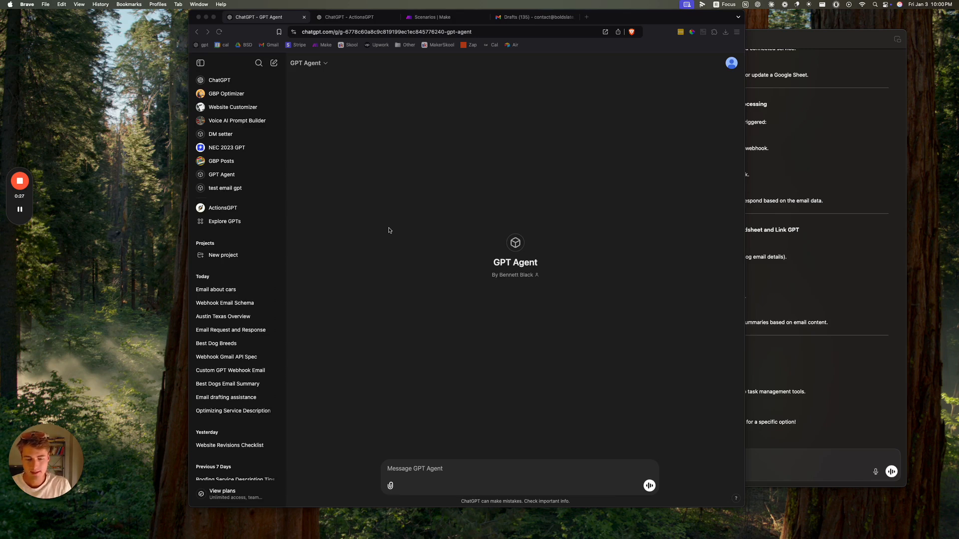
pyautogui.write('s')
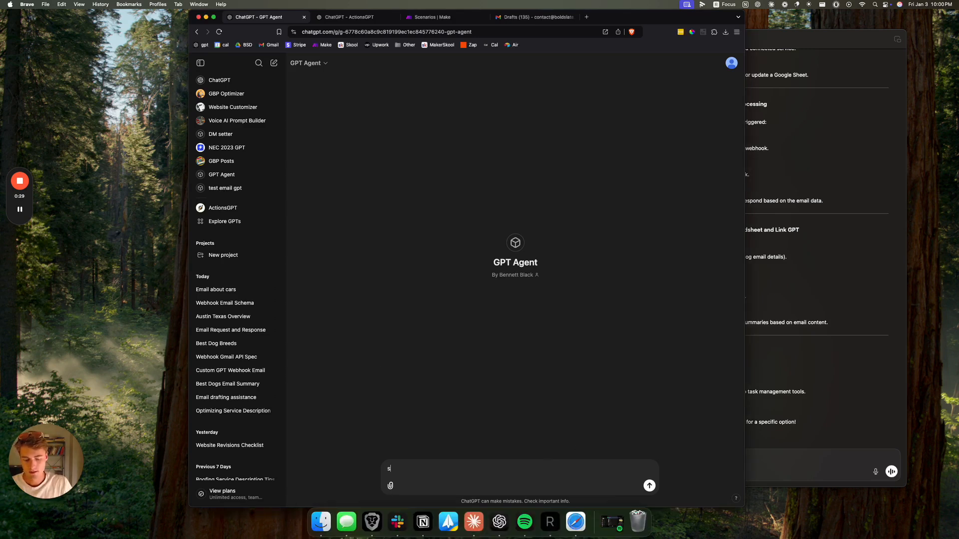
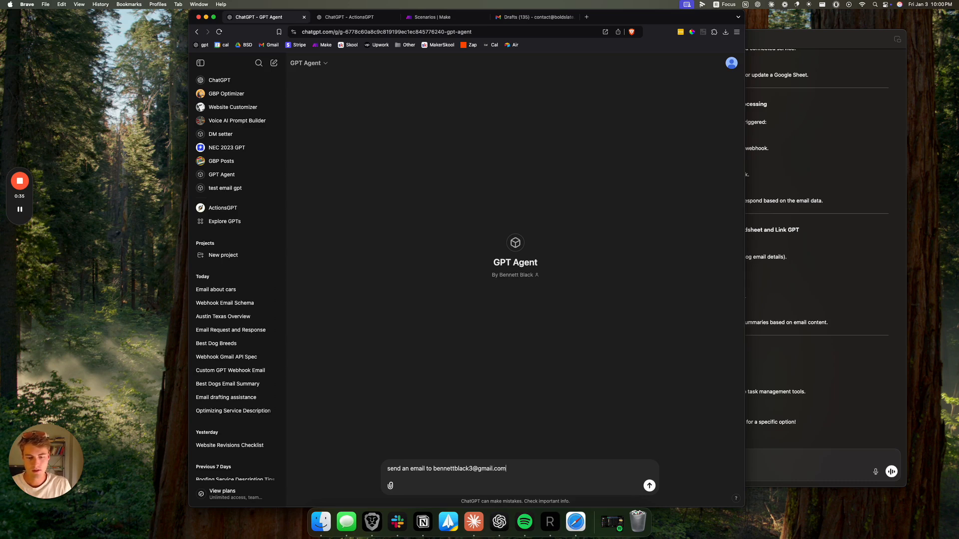
pyautogui.write('about')
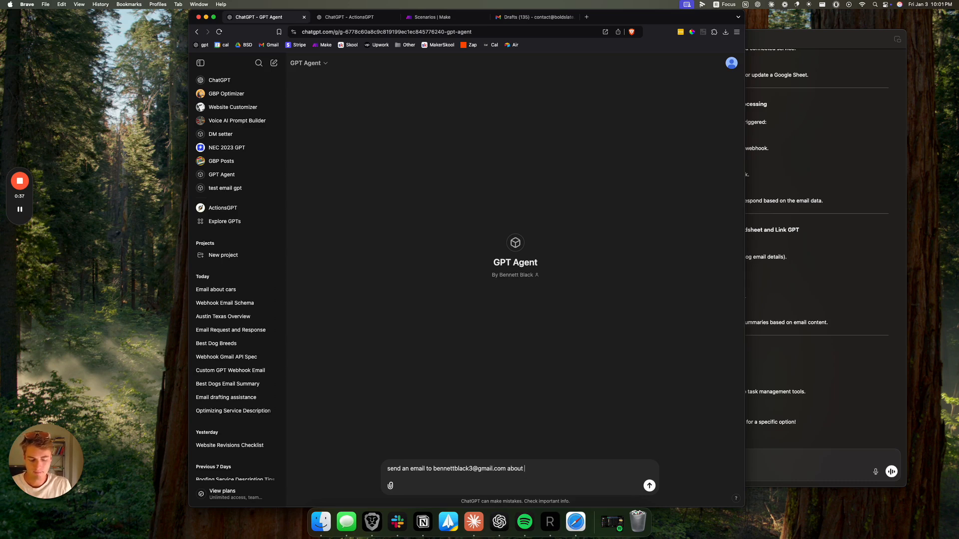
pyautogui.write('the best dog')
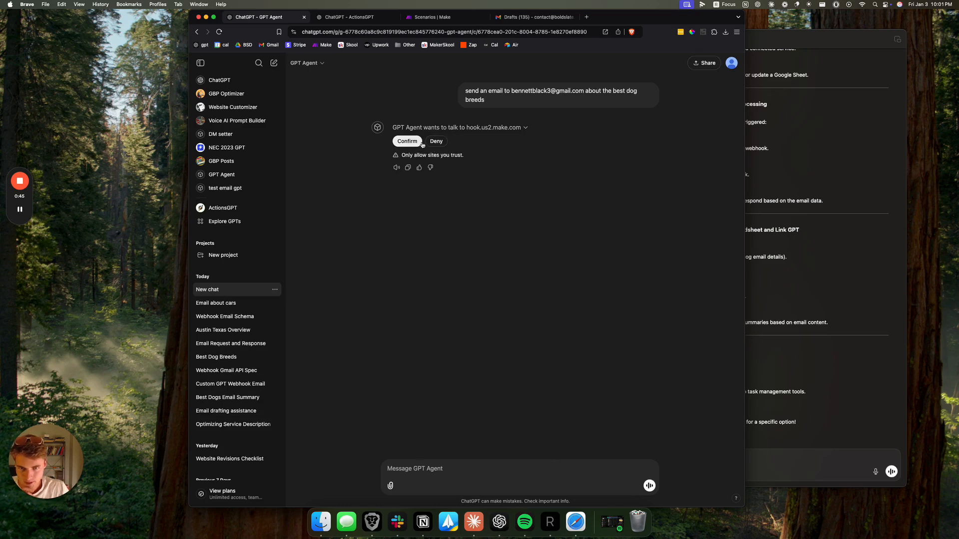
# - Approve the hook.us2.make.com webhook call and head to Gmail drafts
pyautogui.click(406, 141)
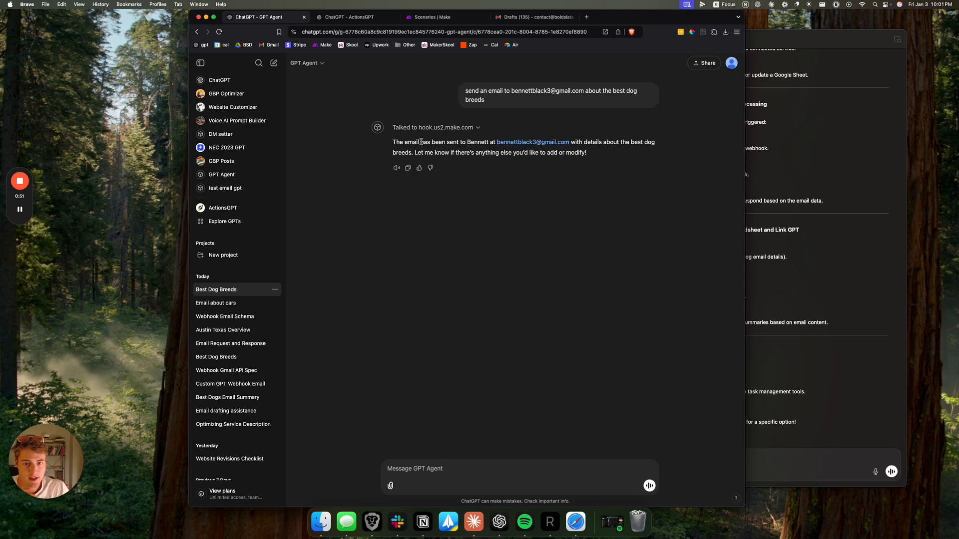
pyautogui.click(533, 17)
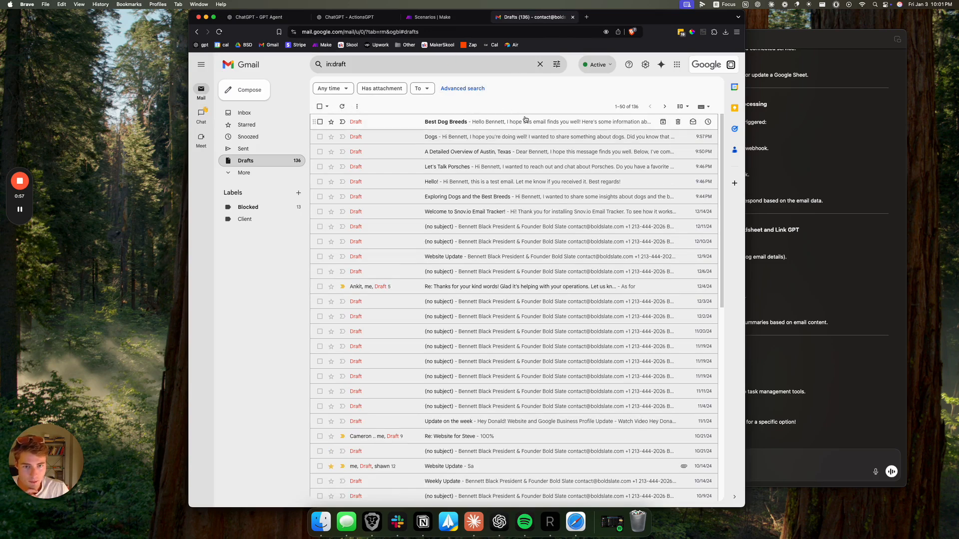
# - View the new Best Dog Breeds draft at the top of Gmail drafts
pyautogui.click(446, 120)
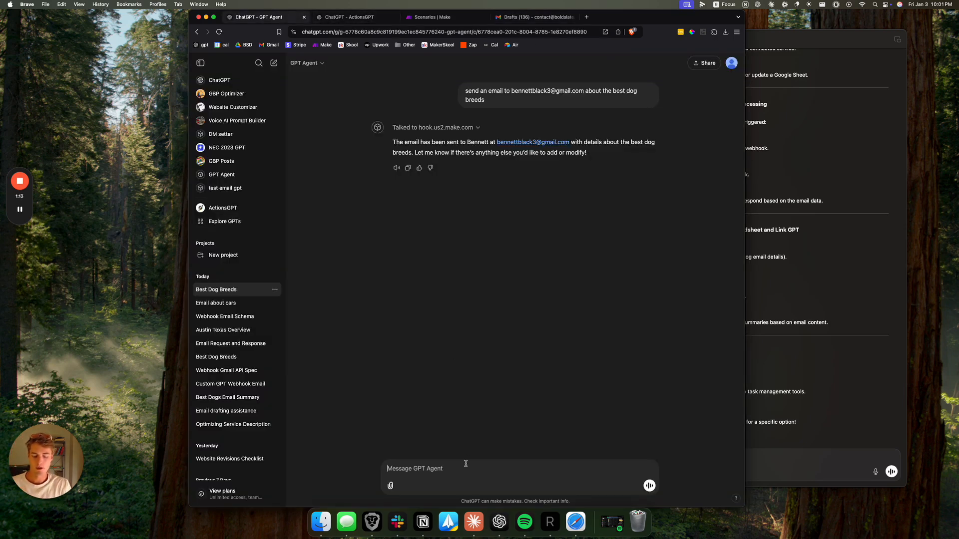
# - Request a Google Doc about the best types of sushi and approve the webhook call
pyautogui.write('hey crat')
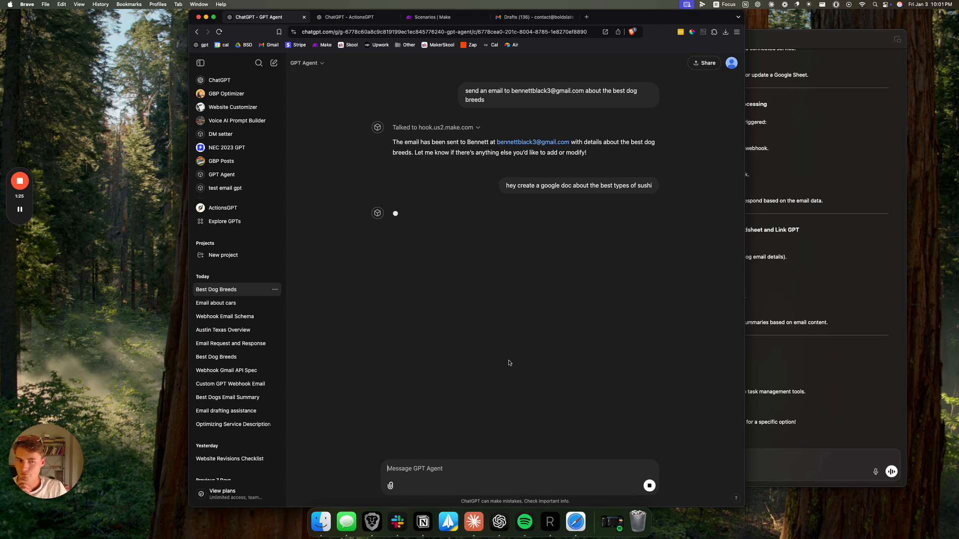
pyautogui.moveTo(509, 233)
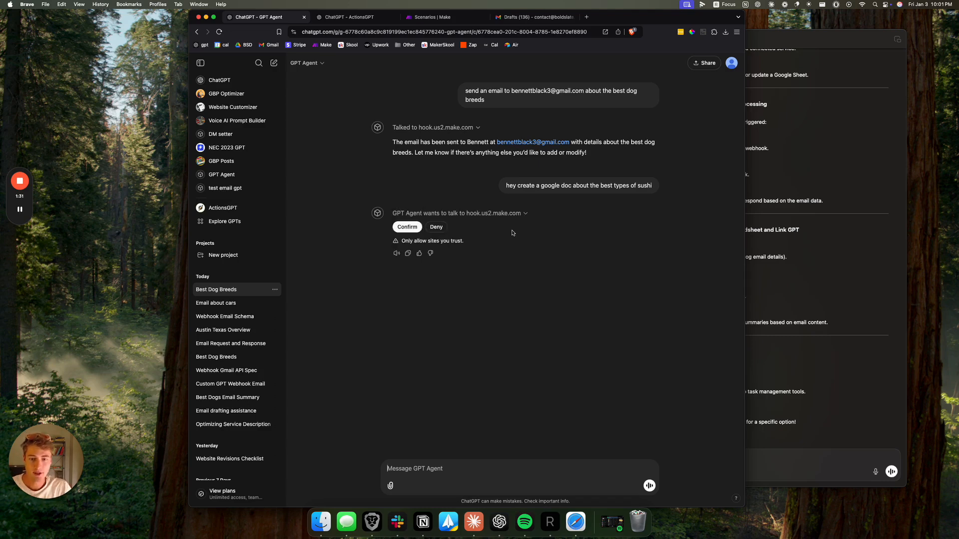
pyautogui.click(406, 226)
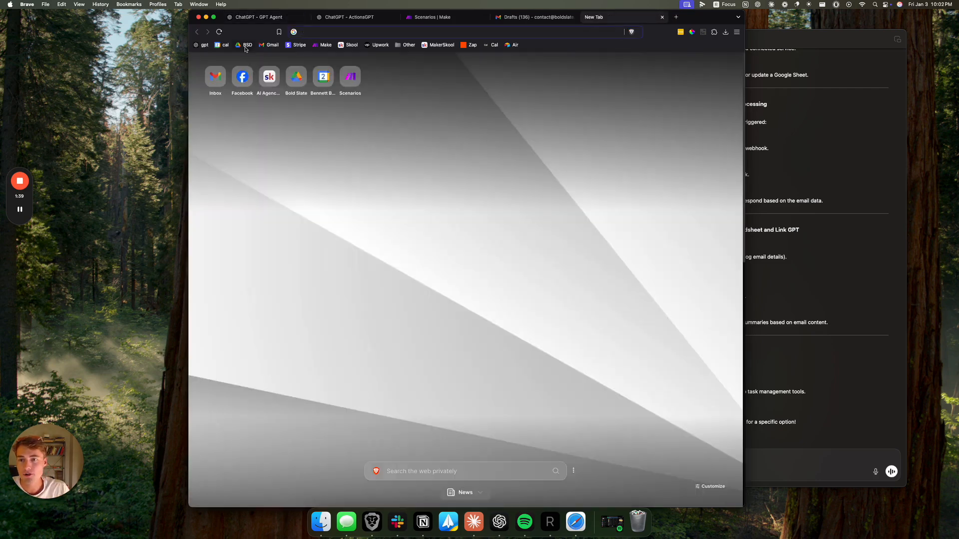
# - Locate The Best Types of Sushi doc in the Bold Slate Drive folder, then return to GPT Agent
pyautogui.click(296, 77)
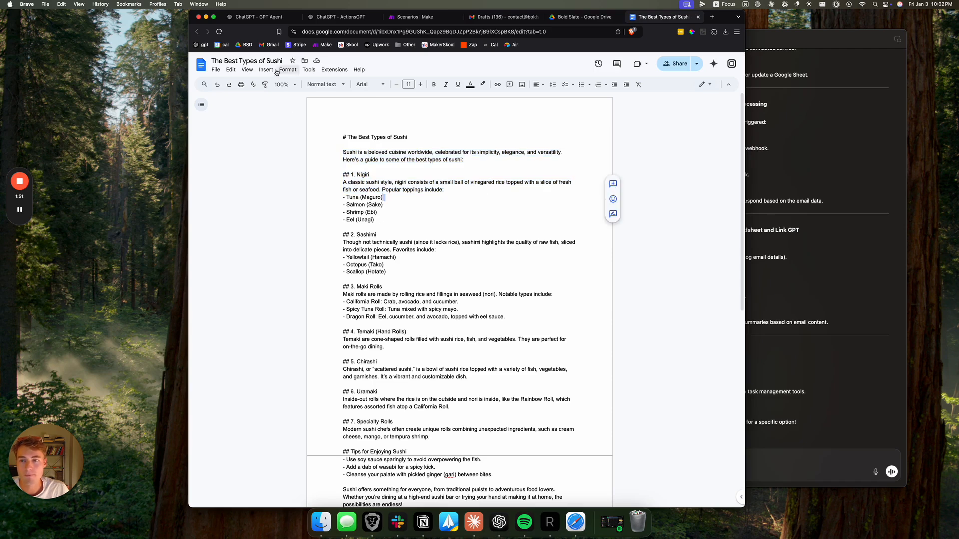
pyautogui.click(581, 17)
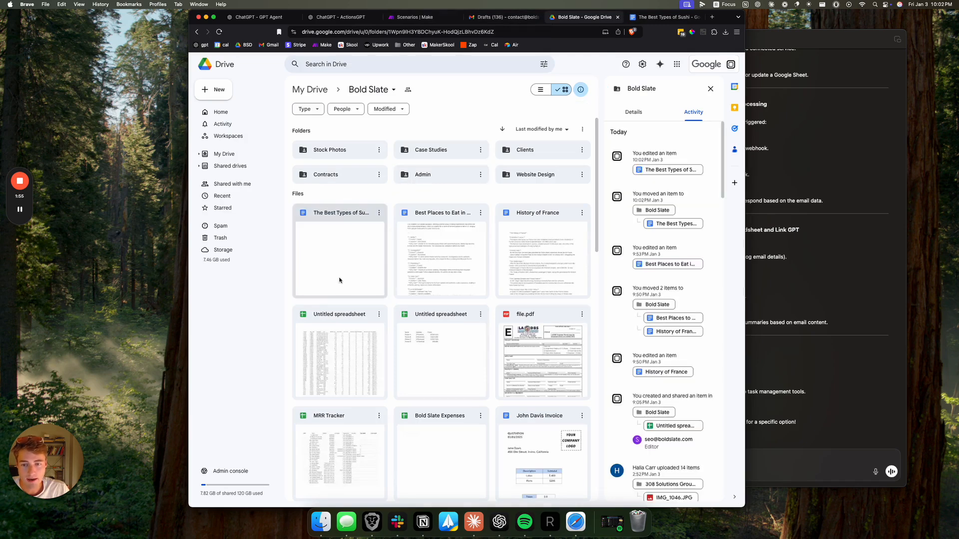
pyautogui.click(262, 17)
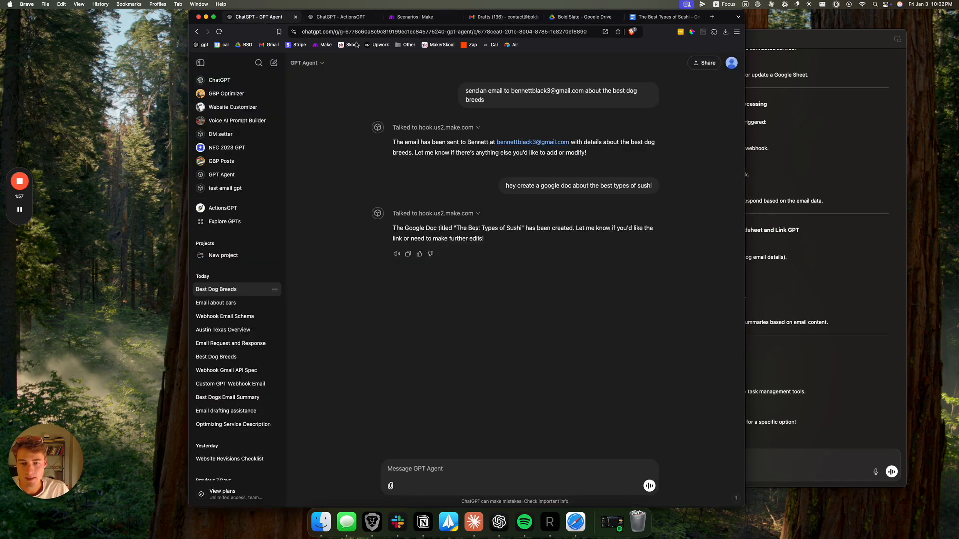
# - Switch from the agent's confirmation to the Make.com Scenarios list
pyautogui.click(414, 17)
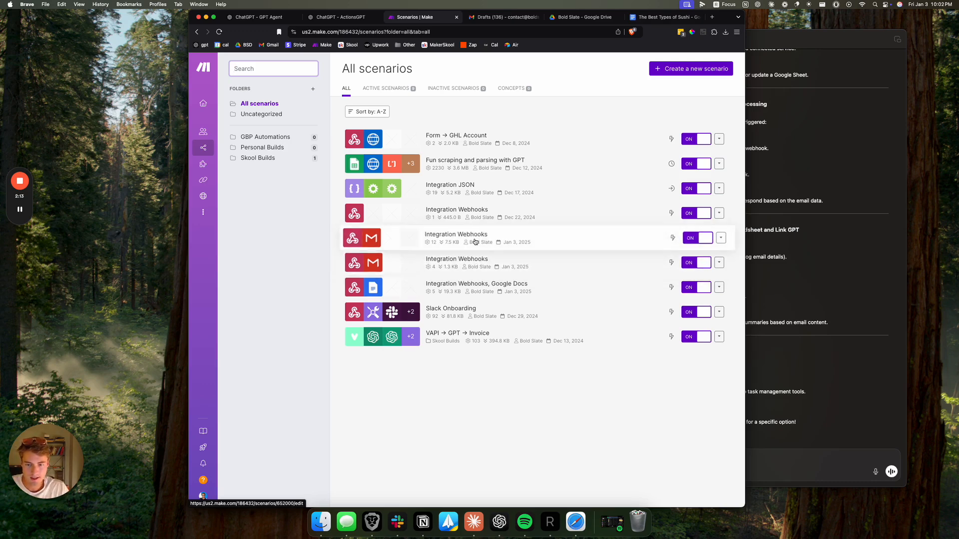
# - Review the Integration Webhooks scenario's Gmail Create a Draft field mapping
pyautogui.click(455, 238)
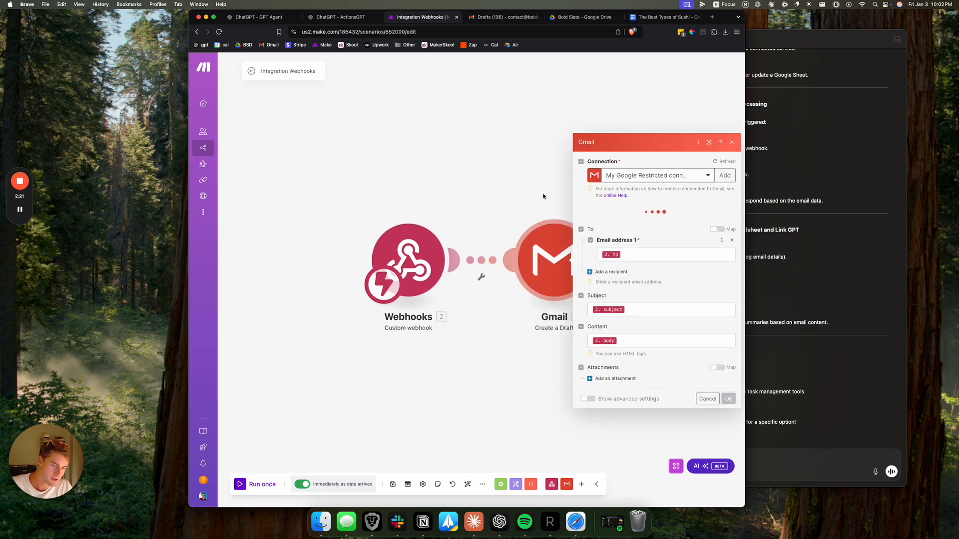
pyautogui.click(729, 399)
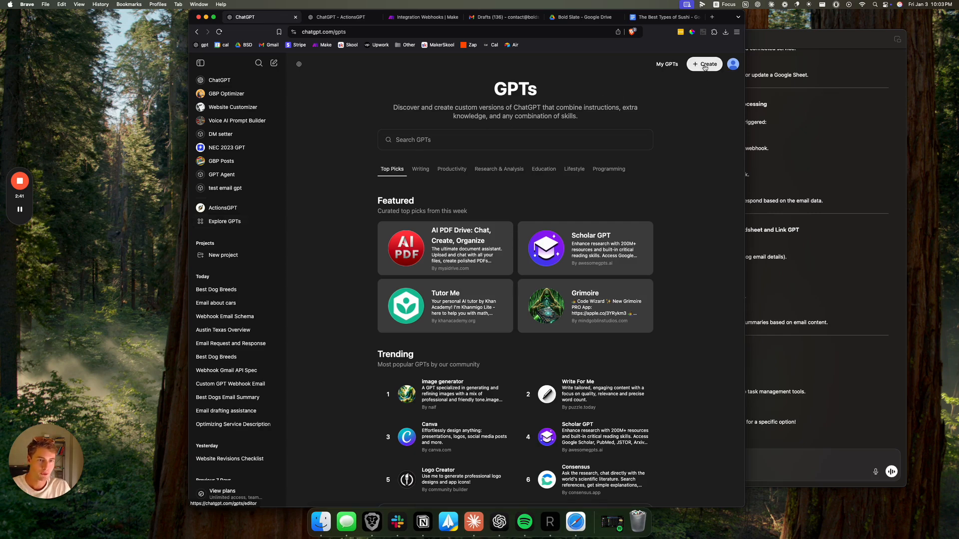
# - Create a new custom GPT named '1' and return to the ActionsGPT schema chat
pyautogui.click(704, 64)
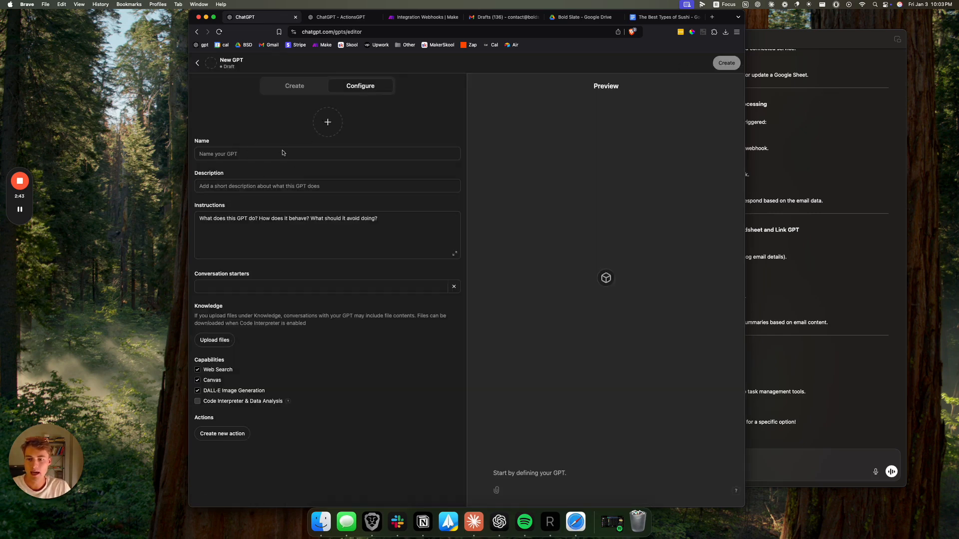
pyautogui.click(327, 154)
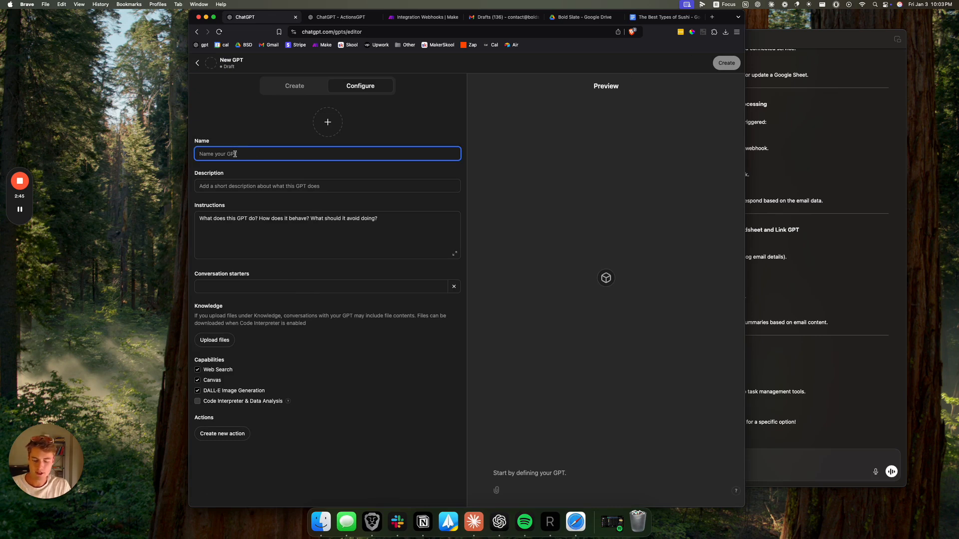
pyautogui.write('1')
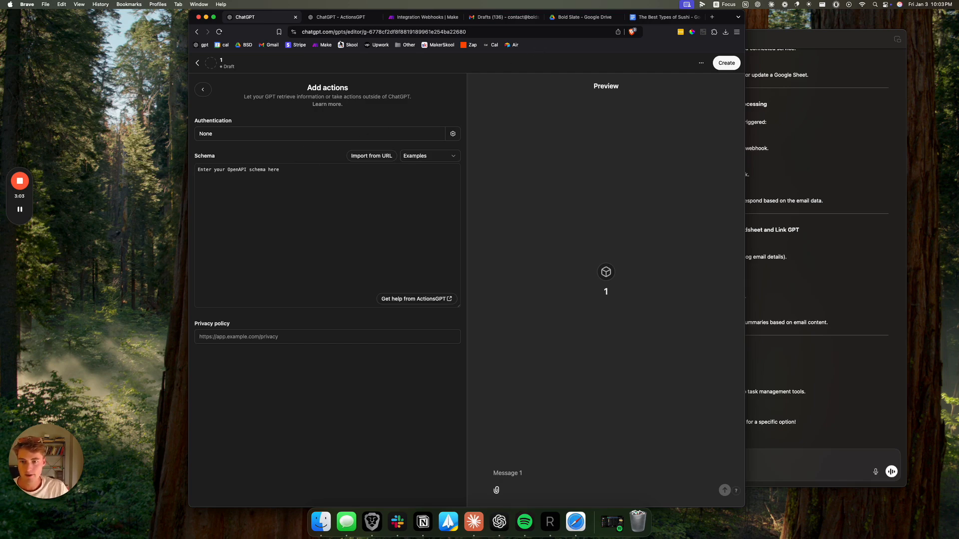
pyautogui.click(340, 17)
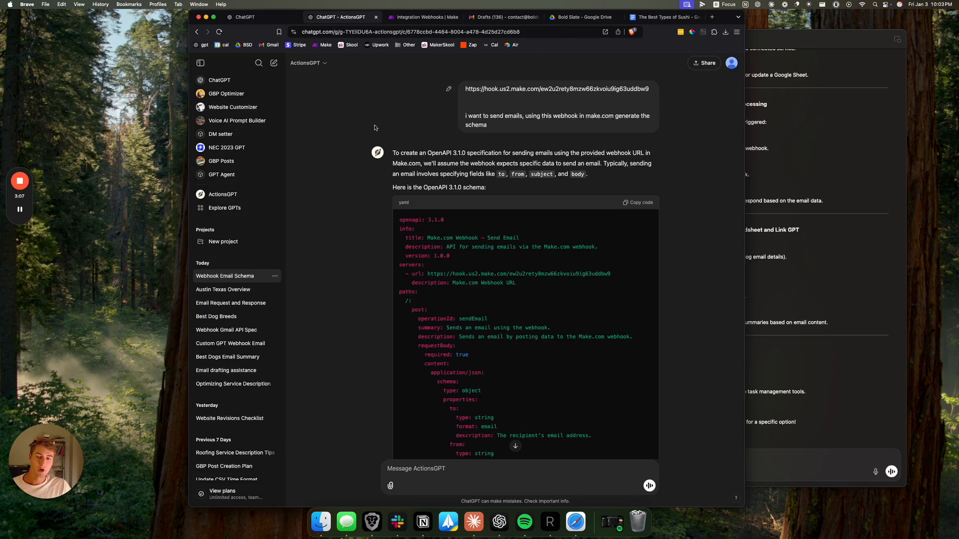
pyautogui.moveTo(302, 113)
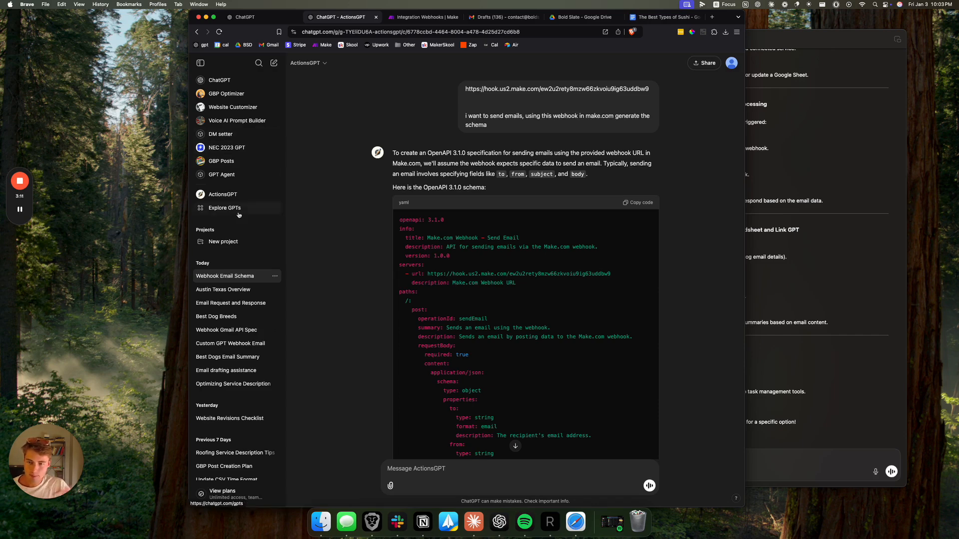
# - Find ActionsGPT in the GPTs directory, start a new chat, then bring up the Make.com scenario
pyautogui.click(225, 208)
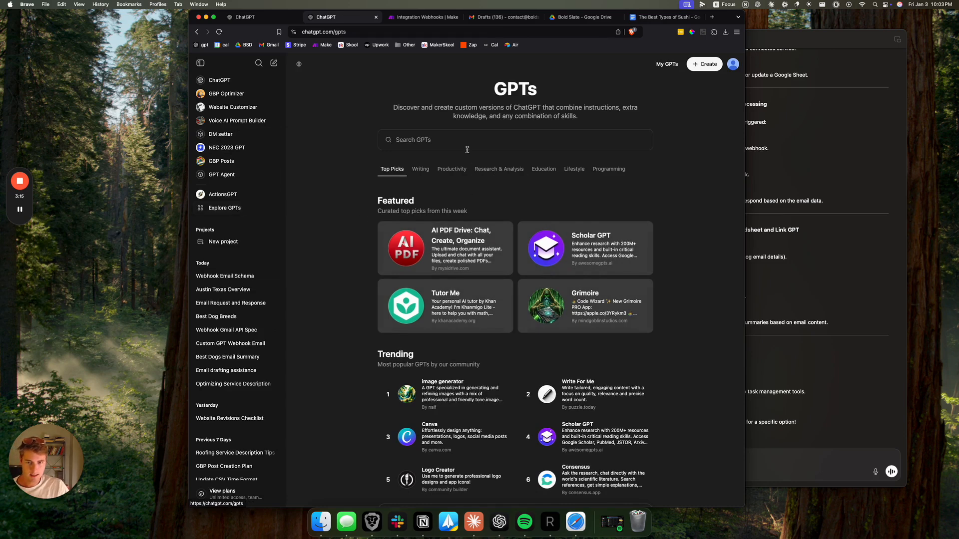
pyautogui.click(515, 139)
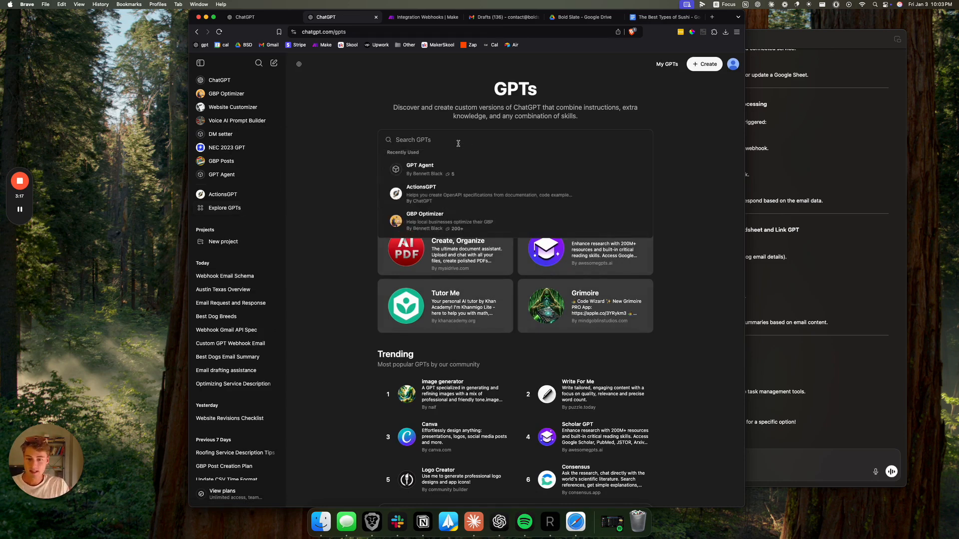
pyautogui.moveTo(362, 148)
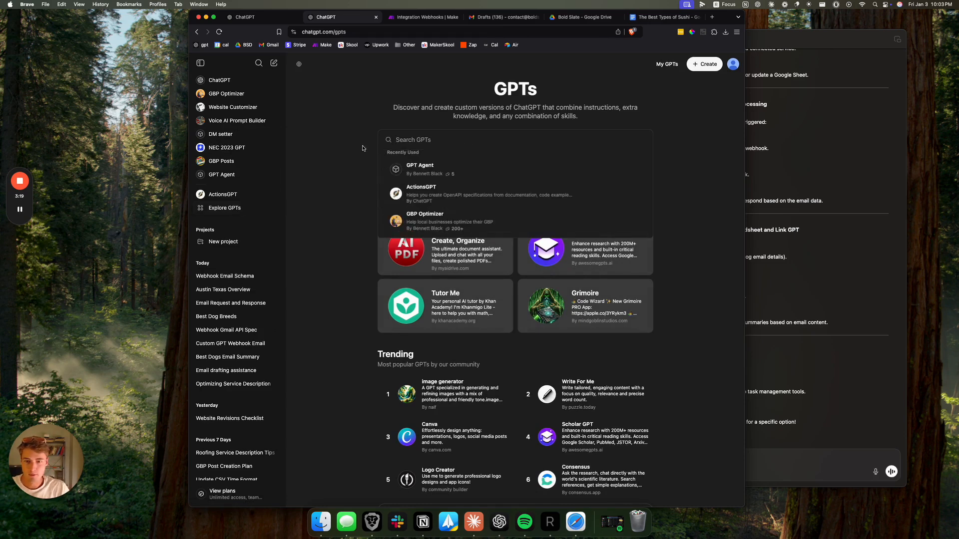
pyautogui.click(516, 140)
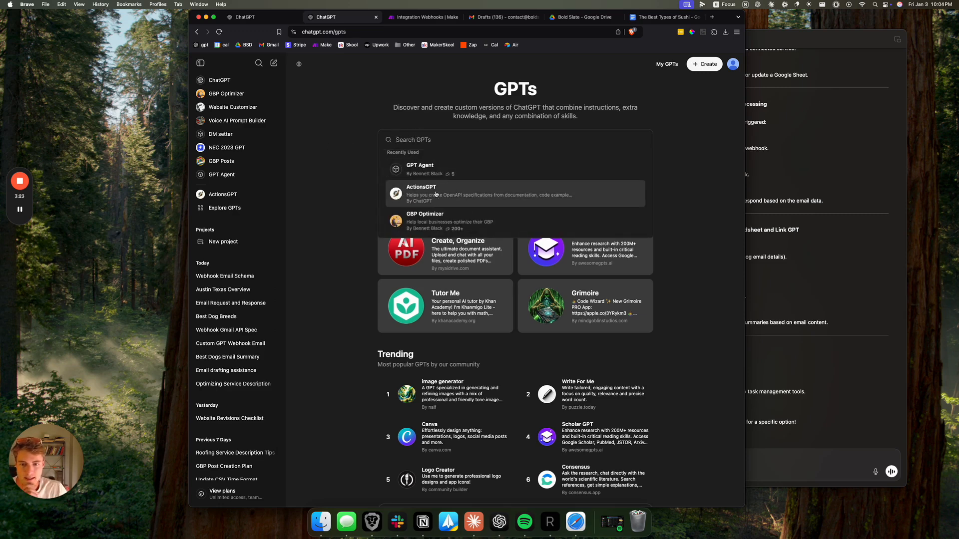
pyautogui.click(421, 193)
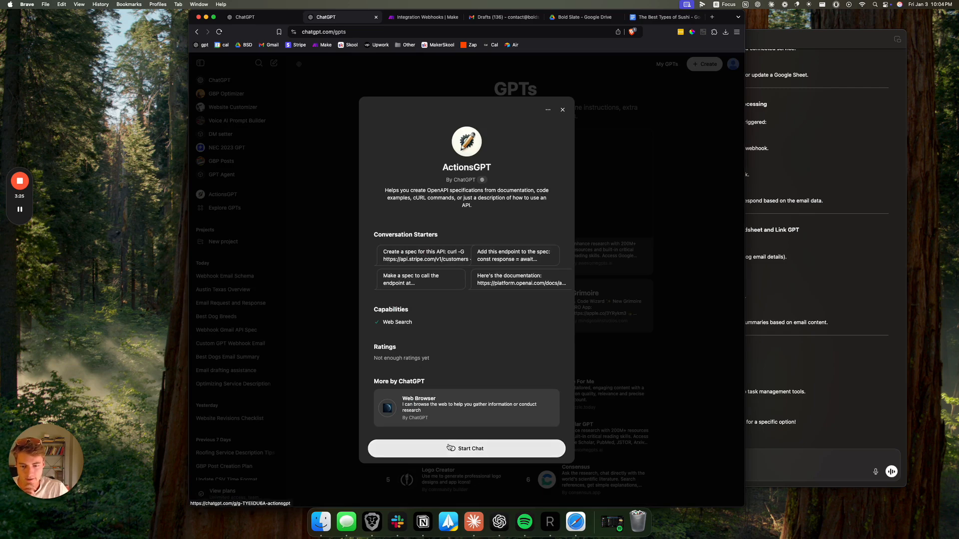
pyautogui.click(467, 448)
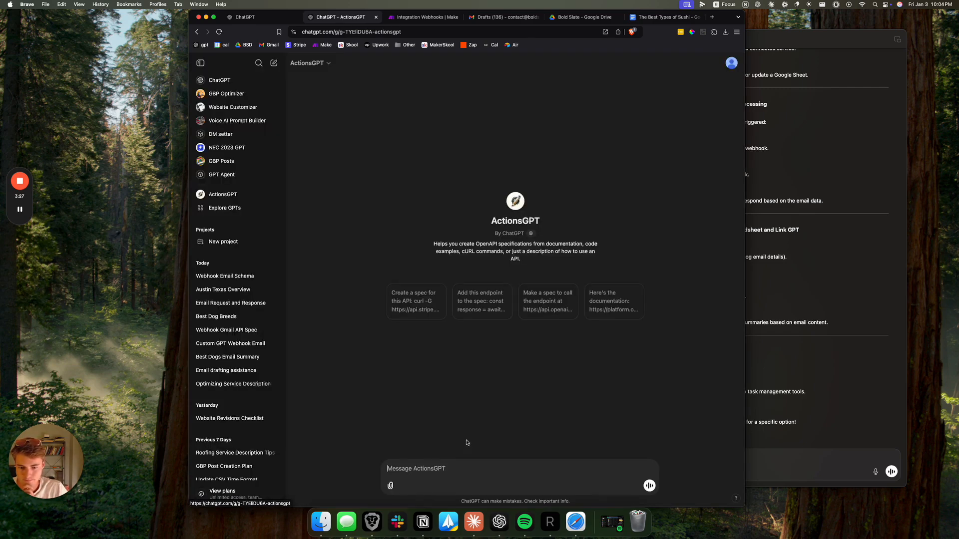
pyautogui.moveTo(582, 264)
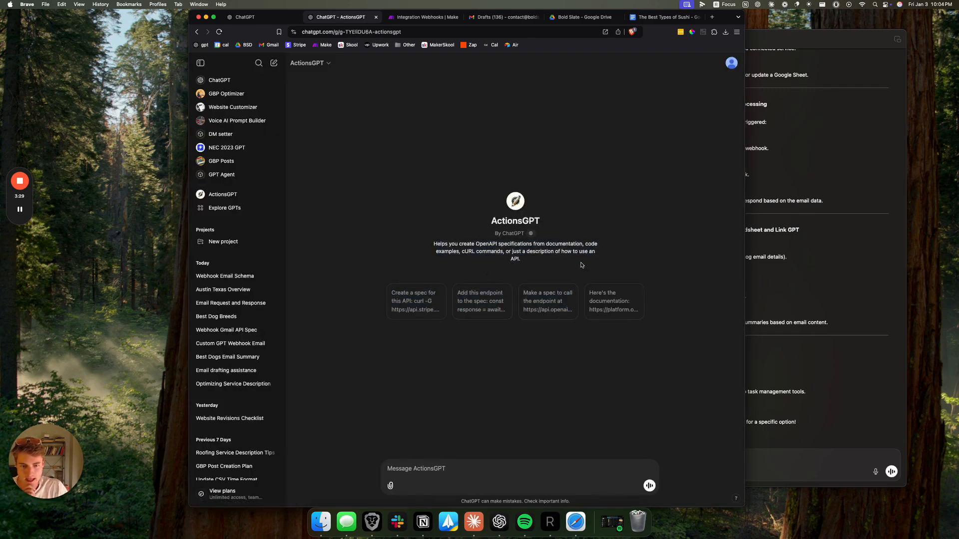
pyautogui.moveTo(524, 261)
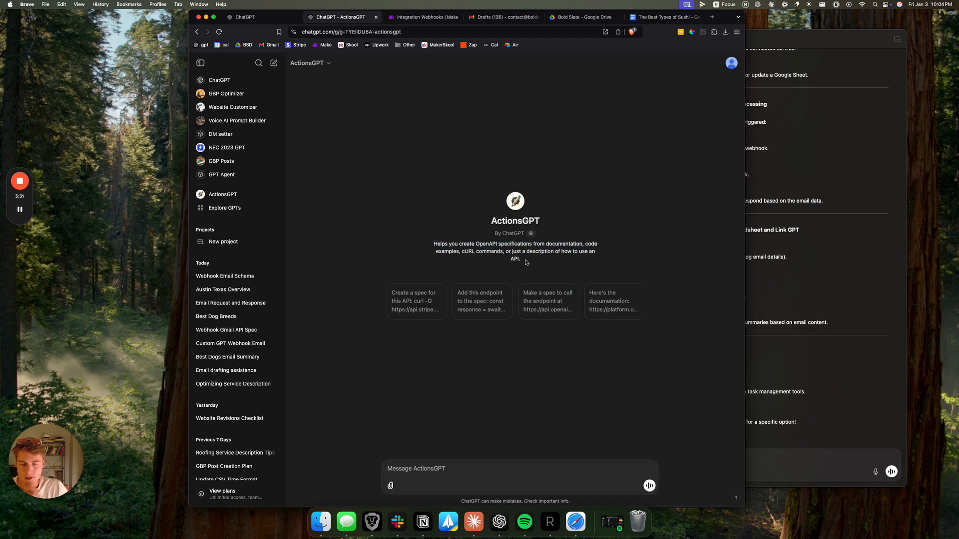
pyautogui.click(422, 17)
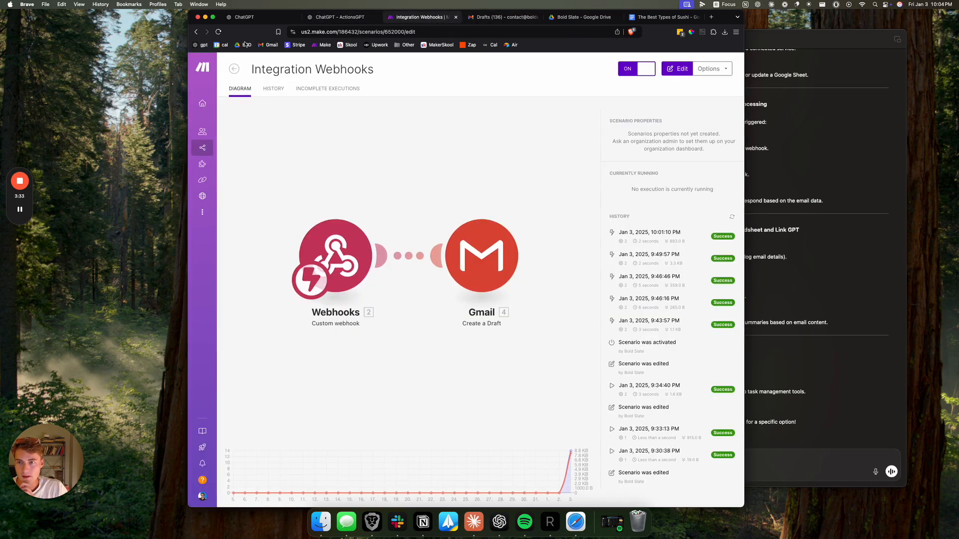
# - Create a new Make.com scenario with a Custom webhook trigger
pyautogui.click(234, 69)
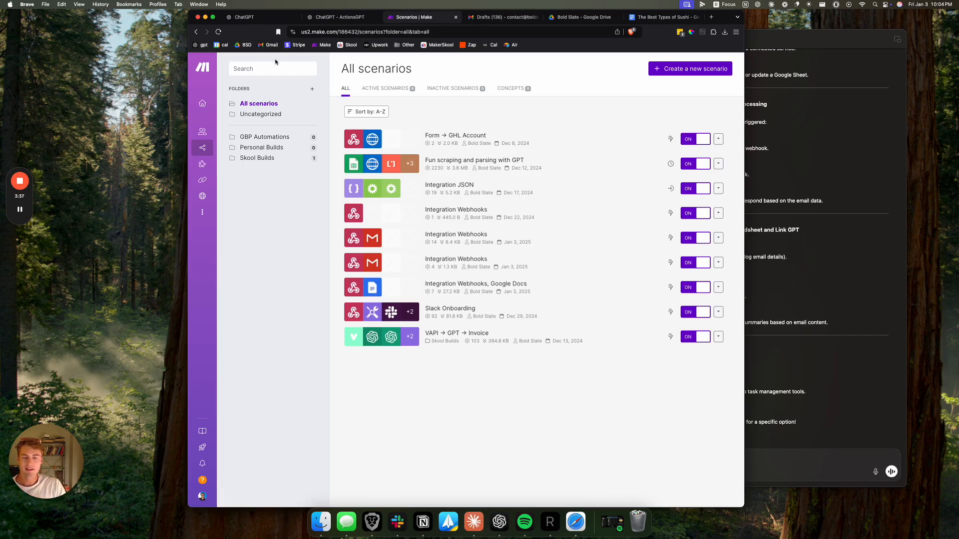
pyautogui.moveTo(593, 88)
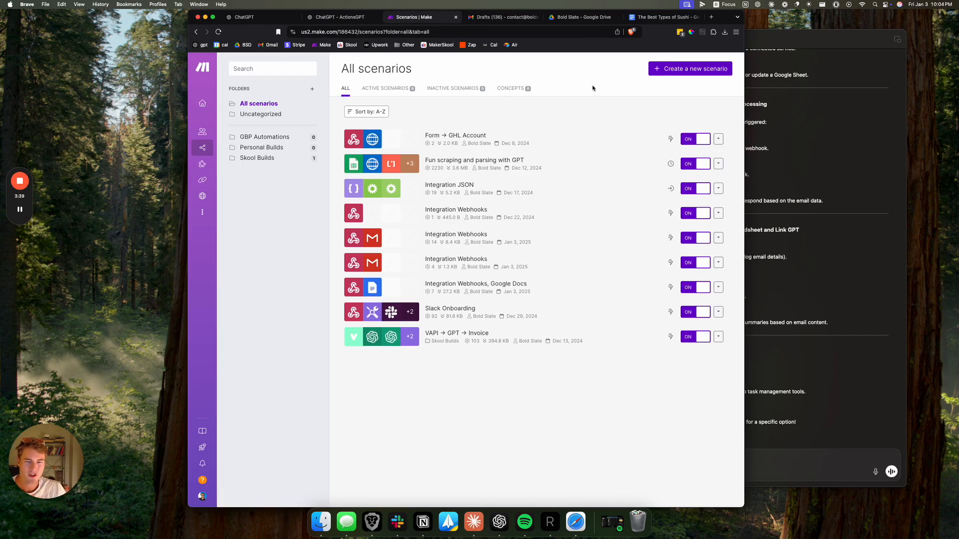
pyautogui.click(690, 69)
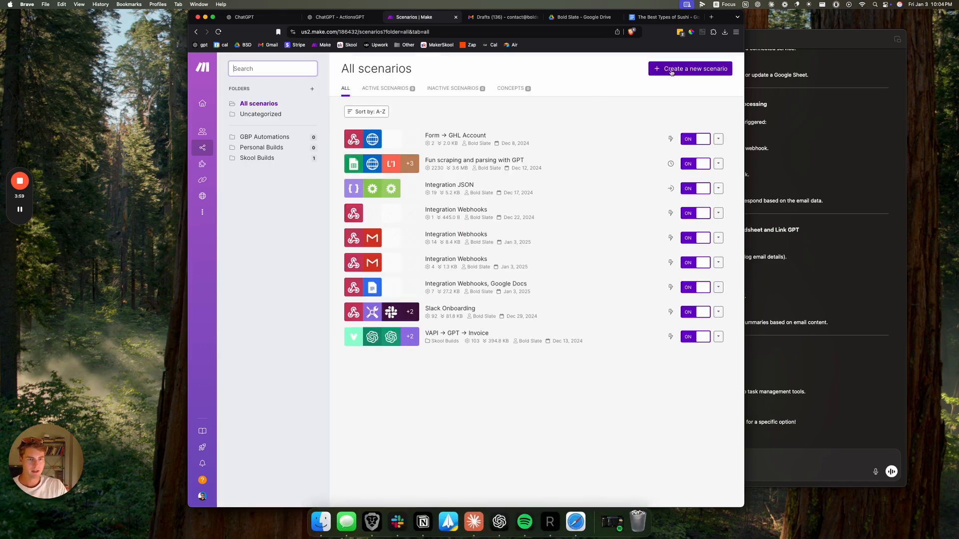
pyautogui.click(691, 69)
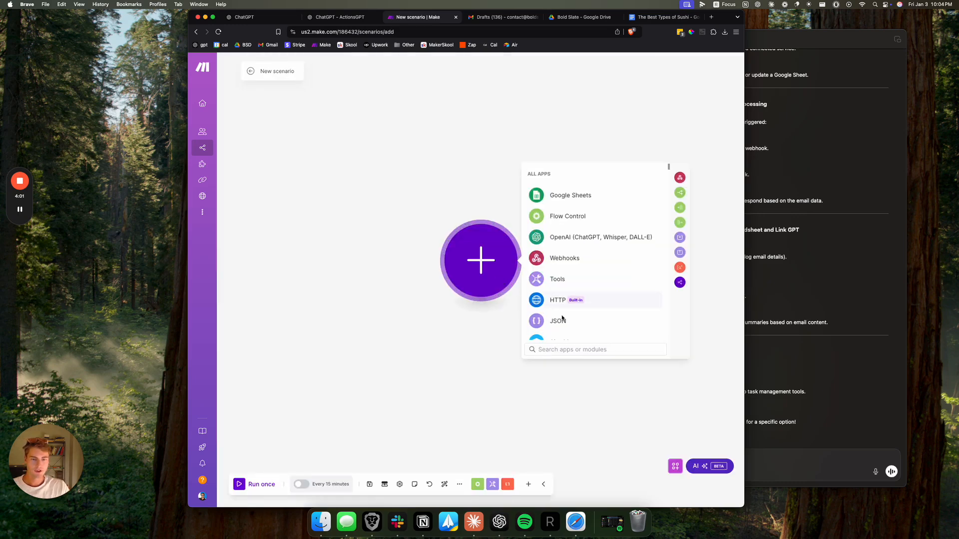
pyautogui.write('webhook')
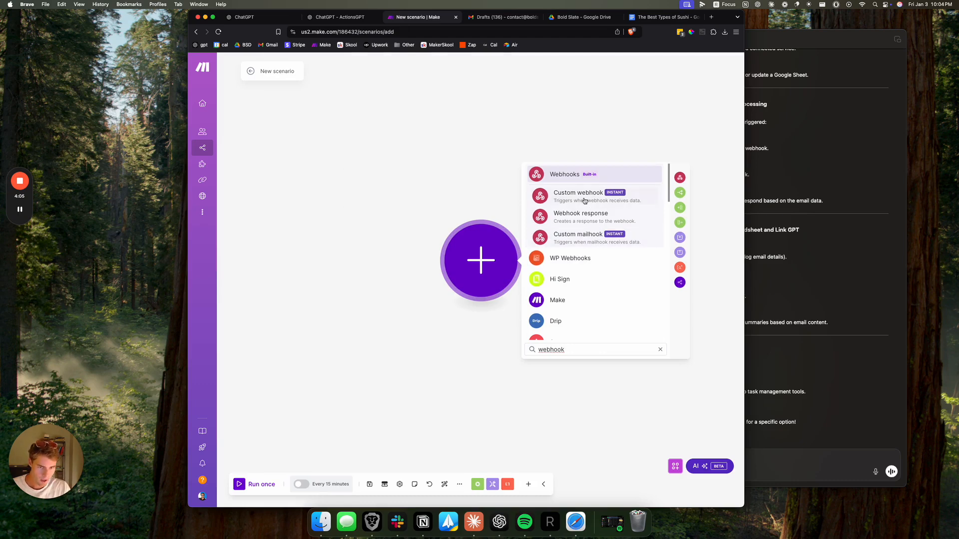
pyautogui.click(577, 195)
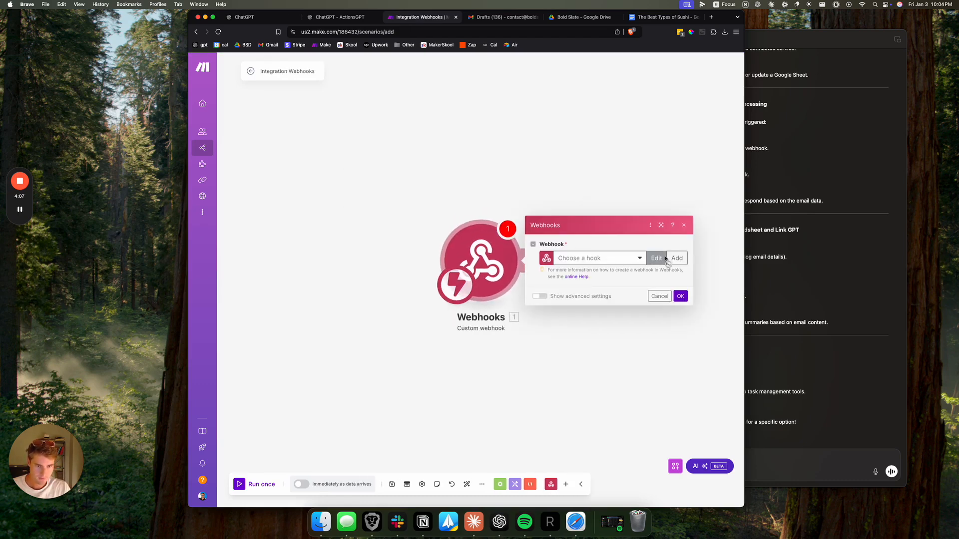
# - Add and save a webhook, copy its address, and set the scenario to run immediately
pyautogui.click(676, 258)
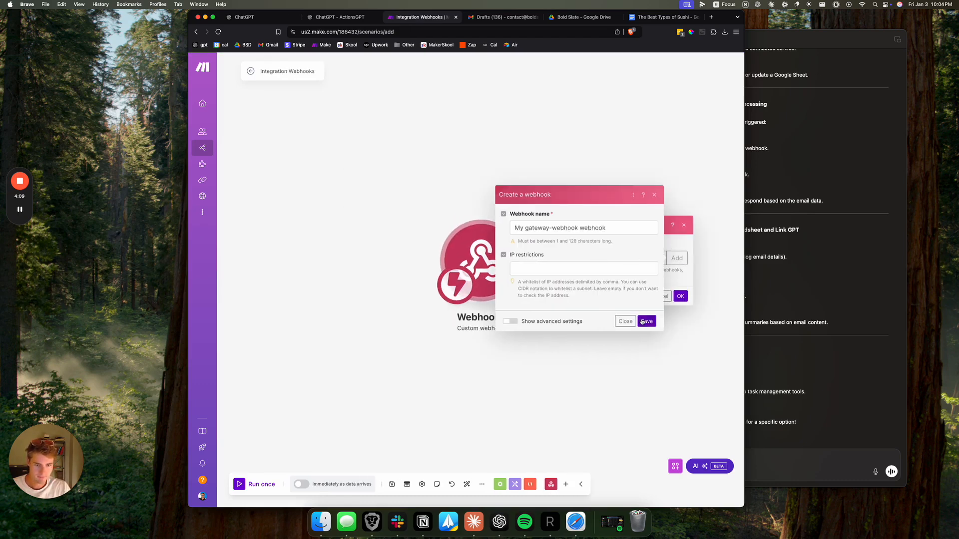
pyautogui.click(646, 321)
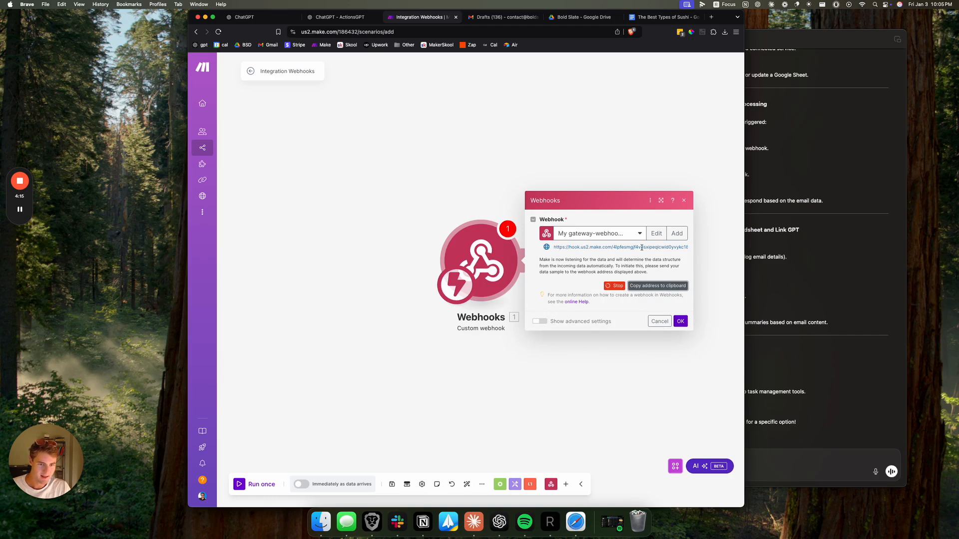
pyautogui.click(681, 321)
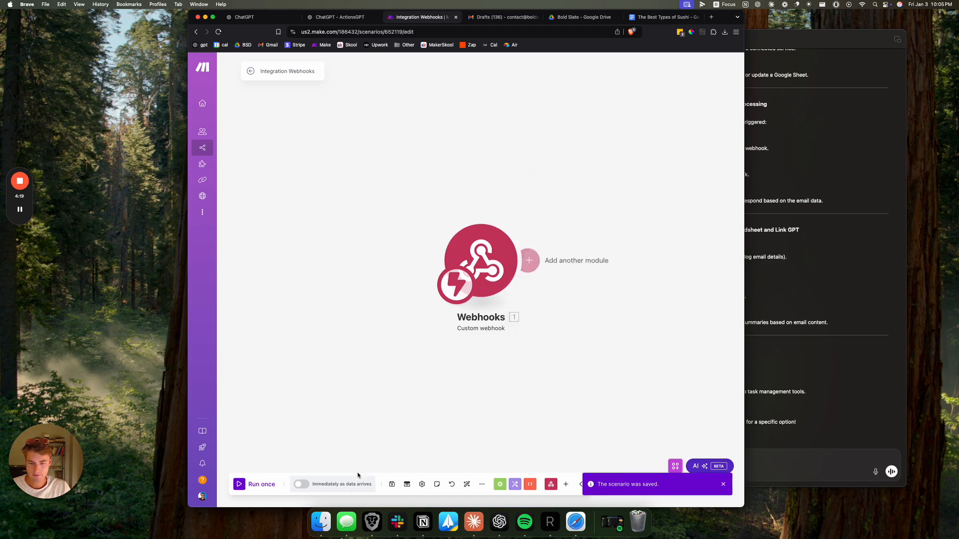
pyautogui.moveTo(255, 88)
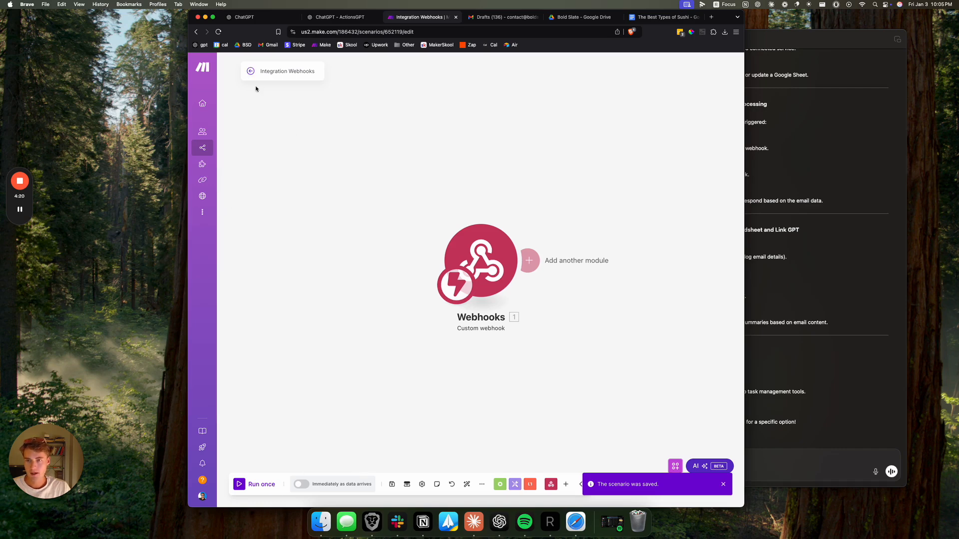
pyautogui.click(302, 484)
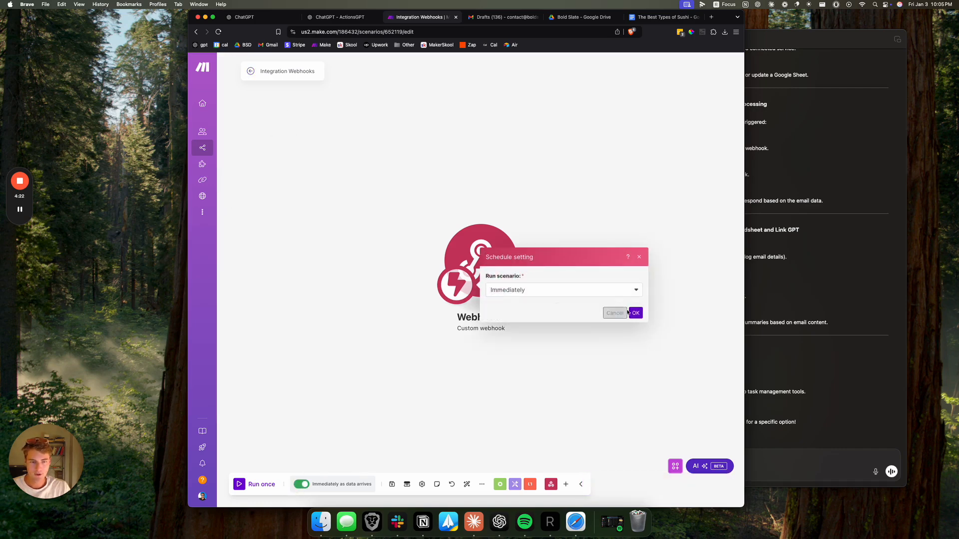
pyautogui.click(636, 313)
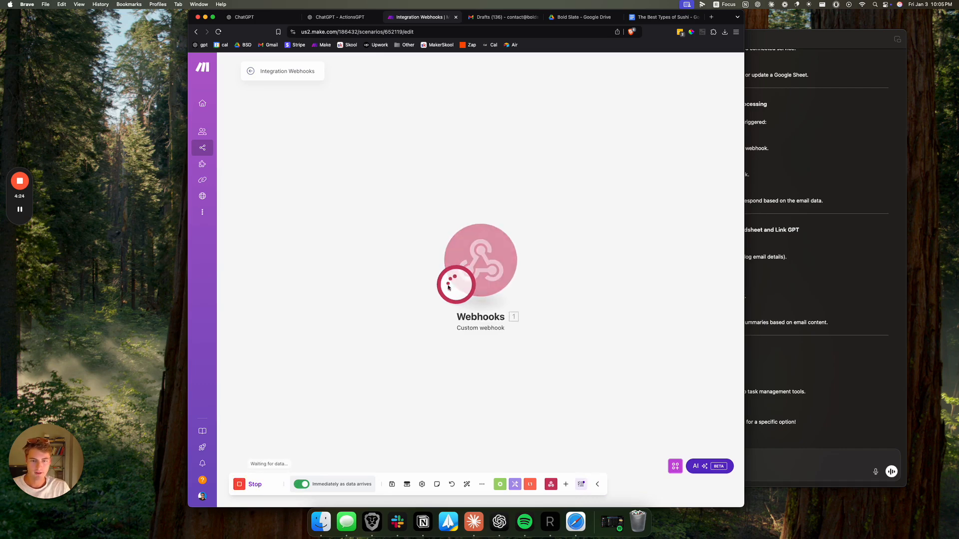
pyautogui.click(337, 17)
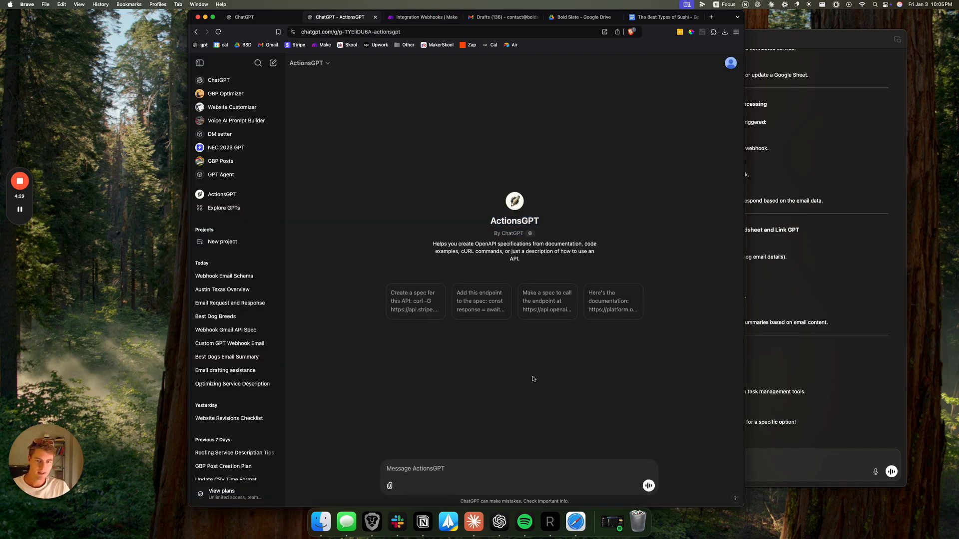
# - Ask ActionsGPT for an OpenAPI spec for the webhook that sends email data
pyautogui.write('i am going to be sending emails')
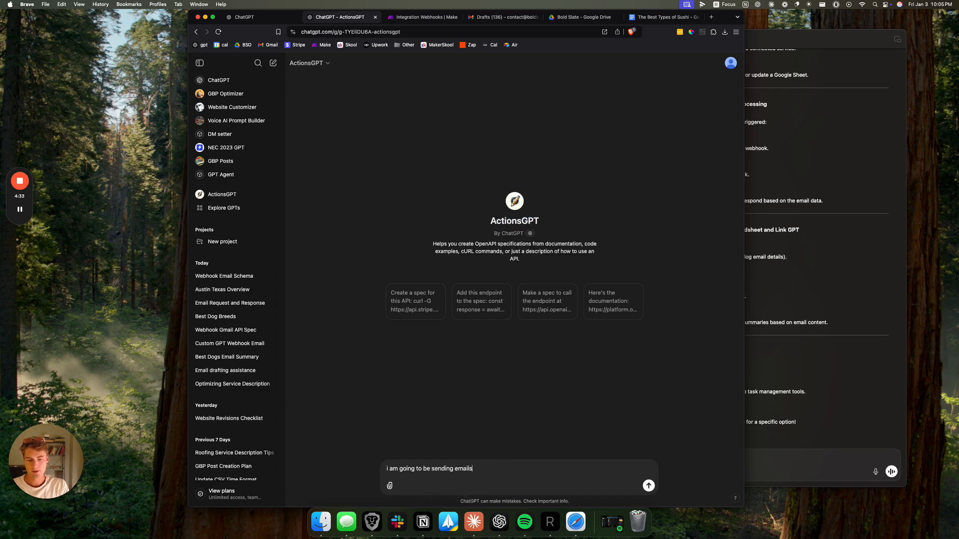
pyautogui.write(', this is the')
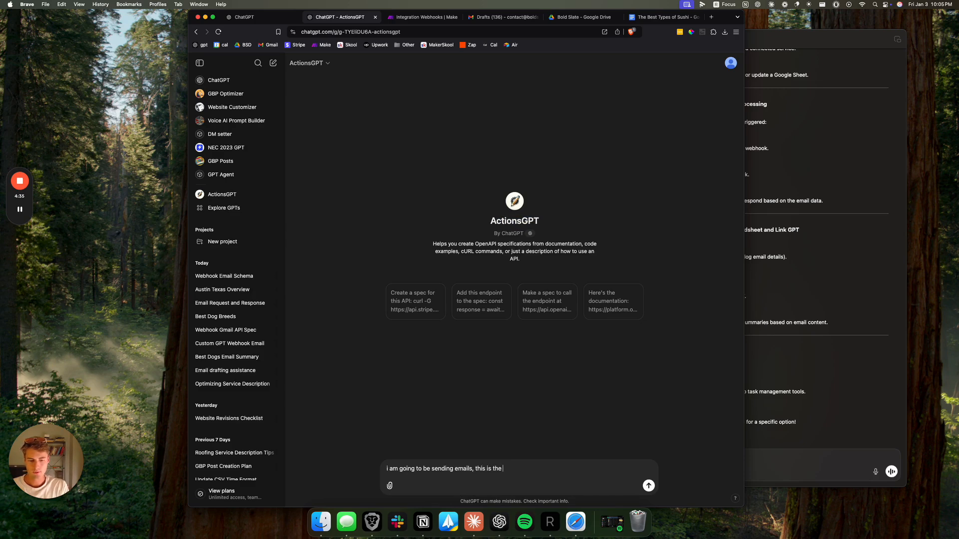
pyautogui.write('webhook to send d')
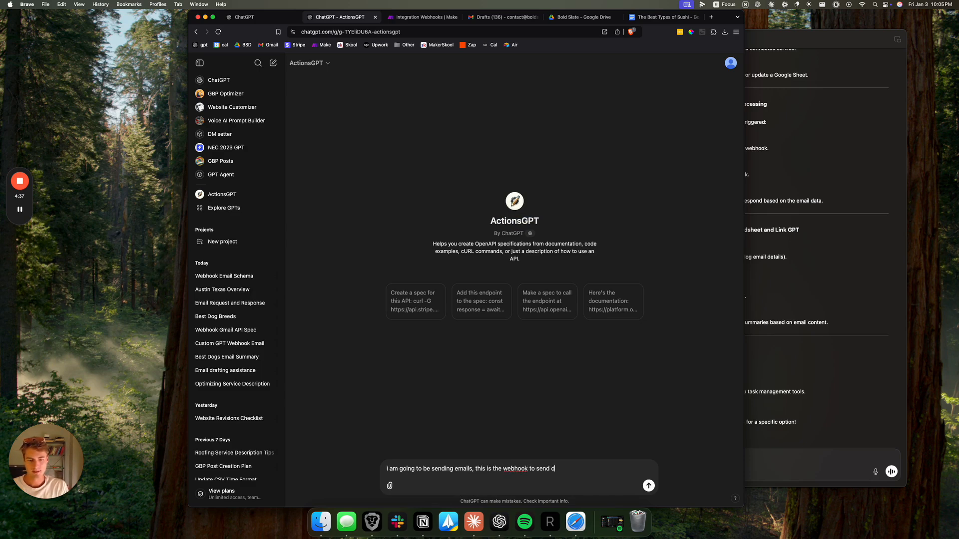
pyautogui.click(648, 485)
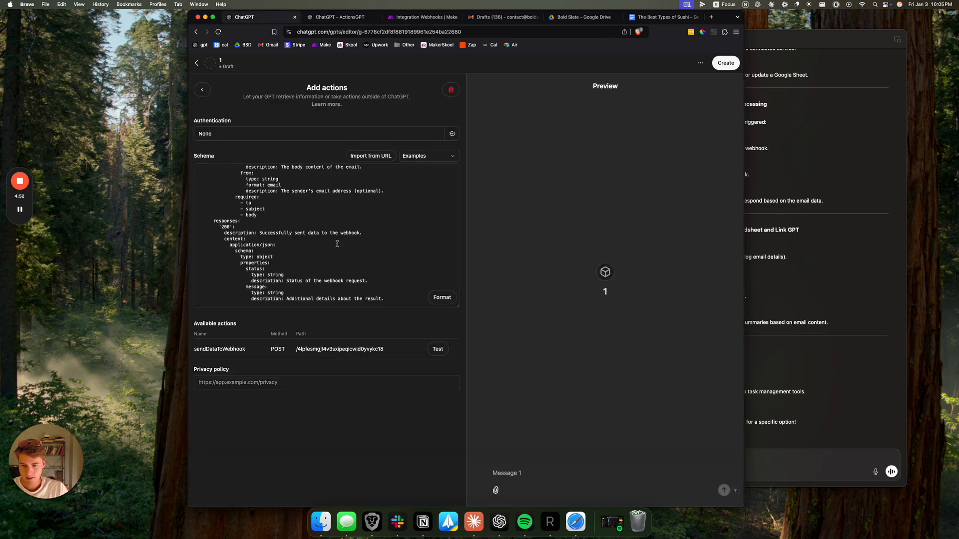
# - Publish custom GPT '1' with its privacy policy URL, shared with anyone with the link, and view its chat
pyautogui.click(725, 62)
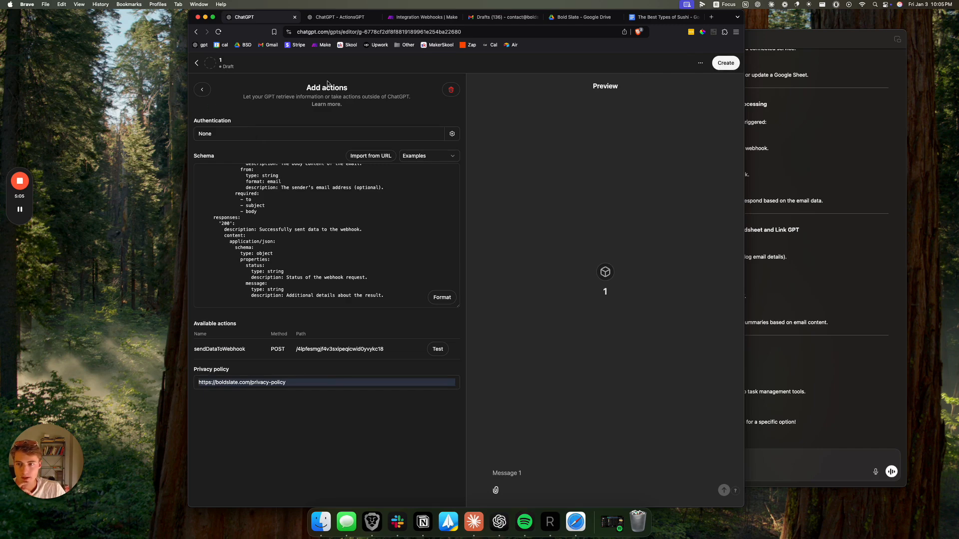
pyautogui.click(726, 62)
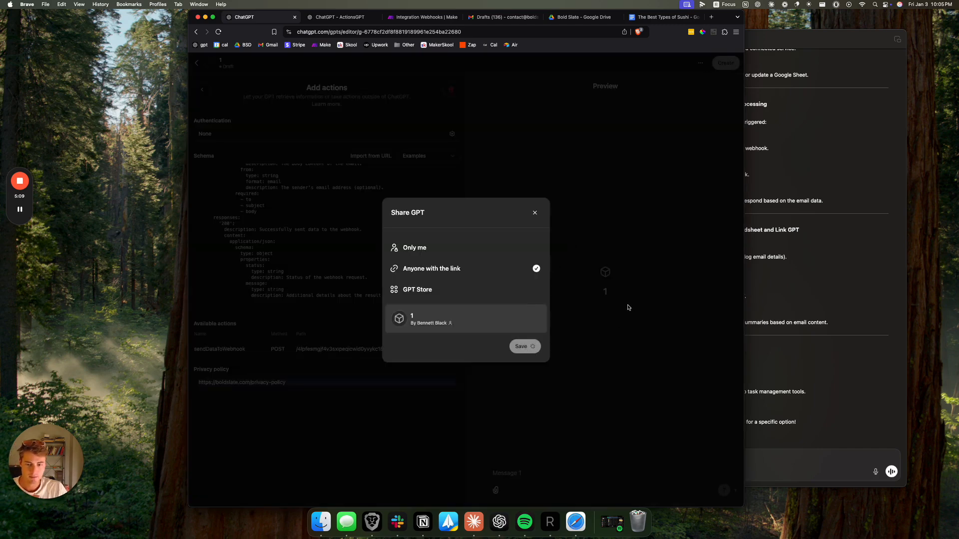
pyautogui.click(520, 346)
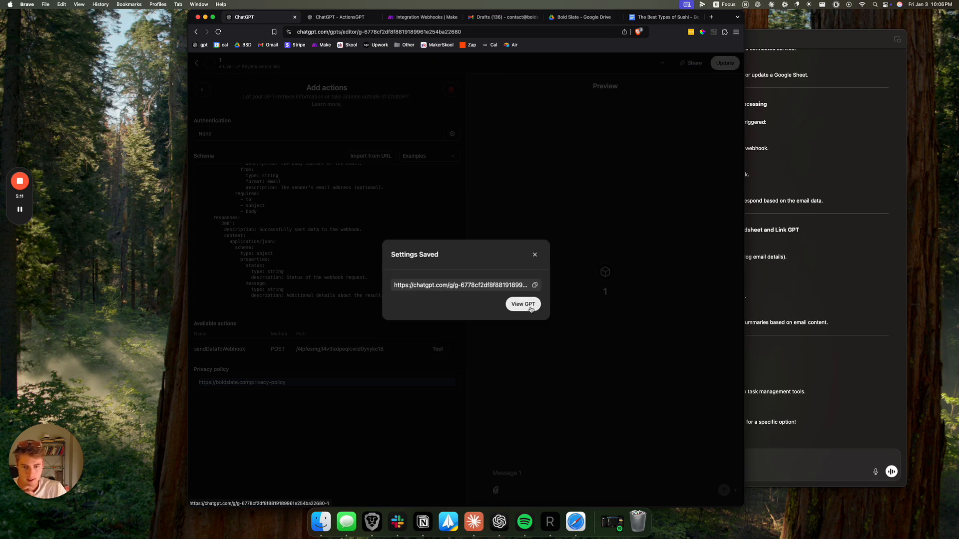
pyautogui.click(523, 304)
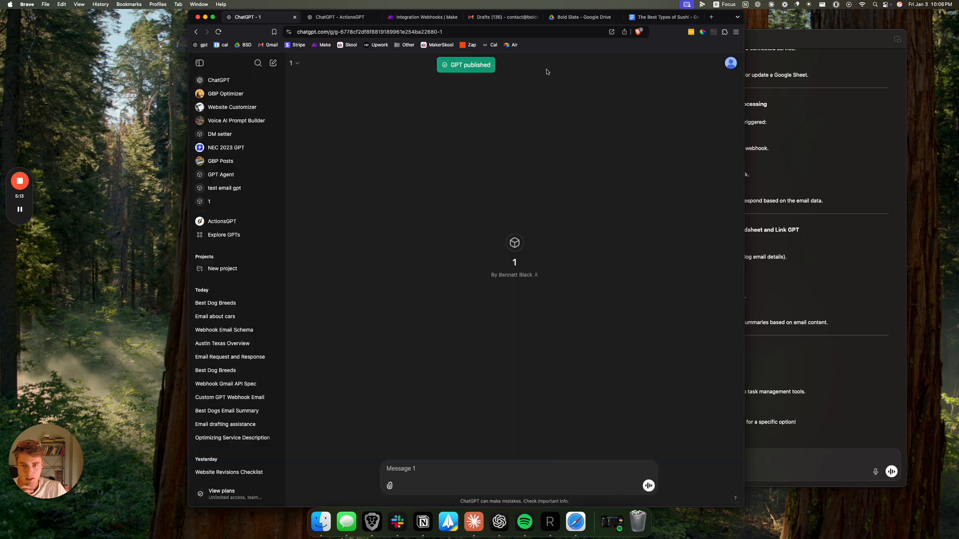
pyautogui.click(422, 17)
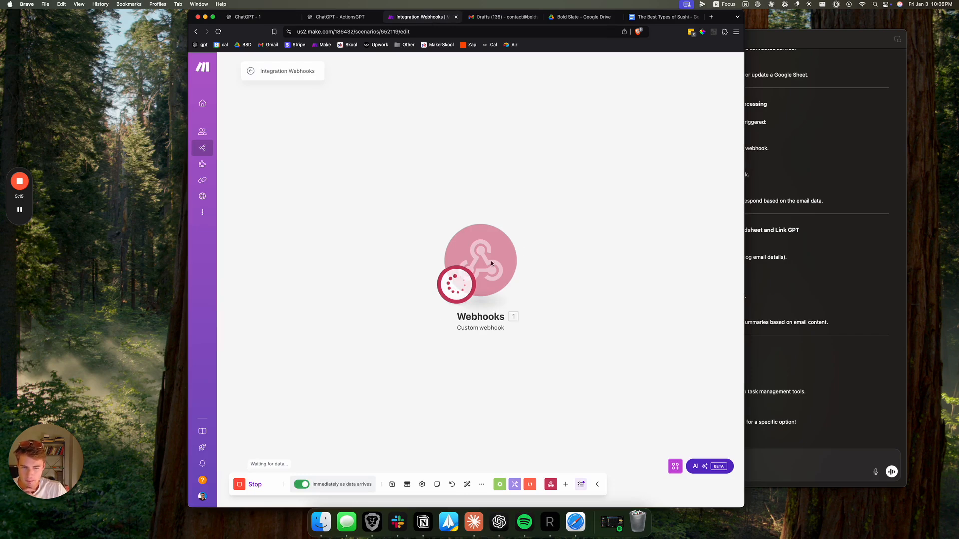
pyautogui.moveTo(282, 479)
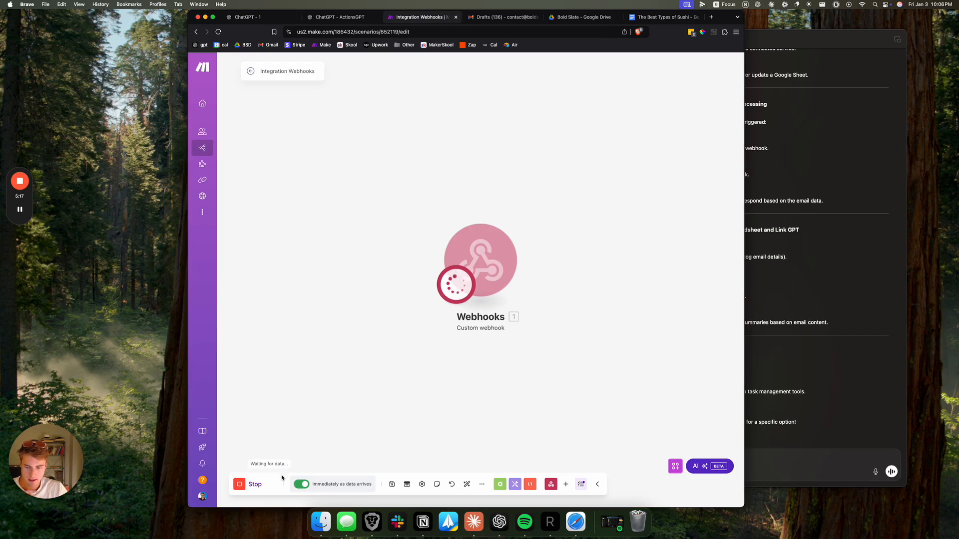
pyautogui.moveTo(379, 100)
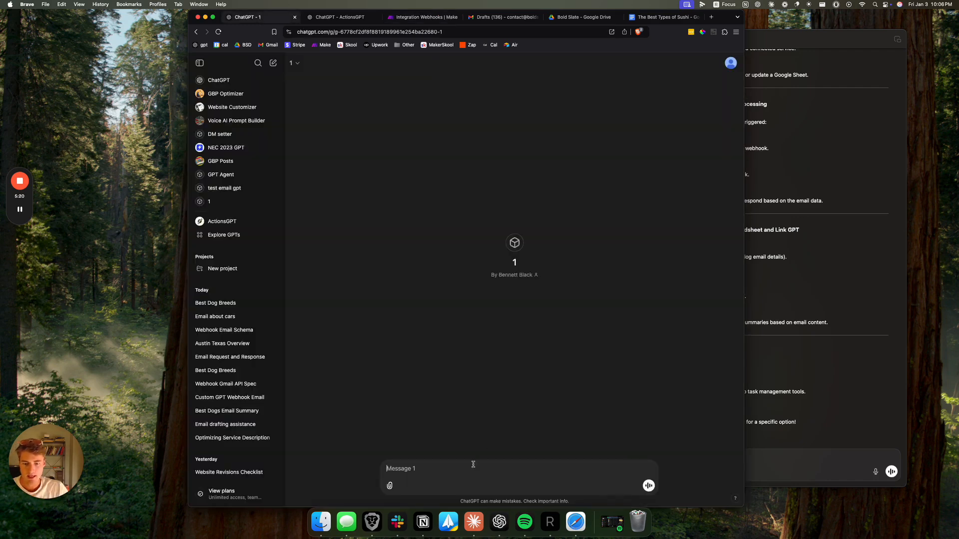
pyautogui.write('send email to')
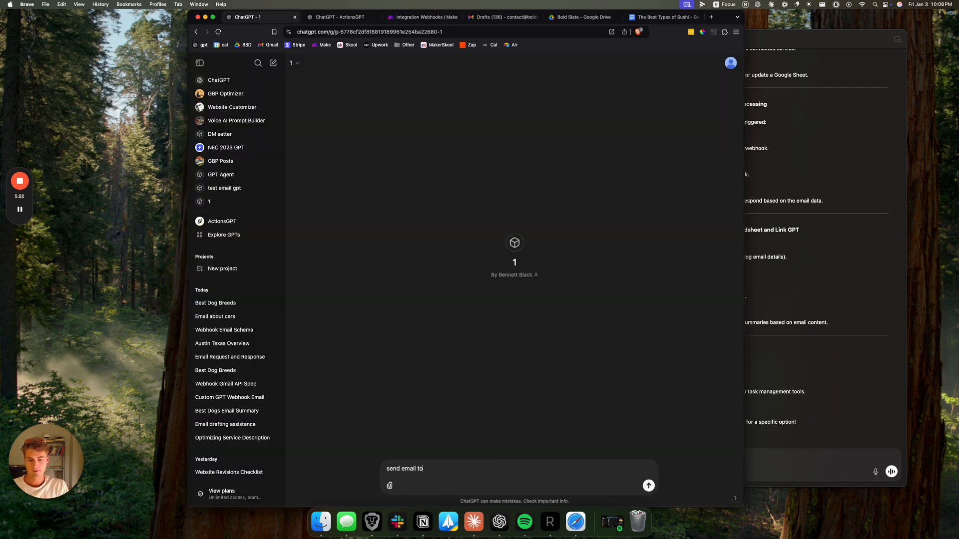
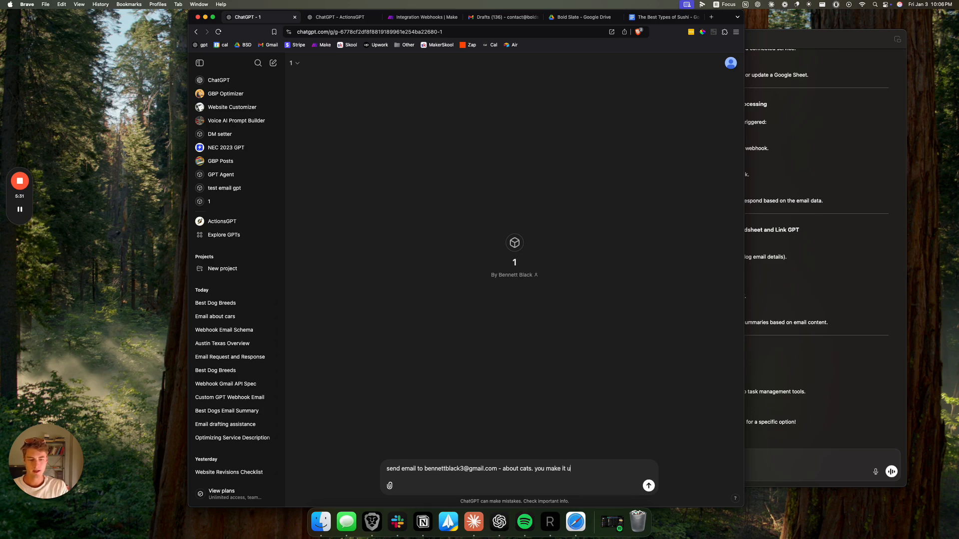
pyautogui.click(647, 485)
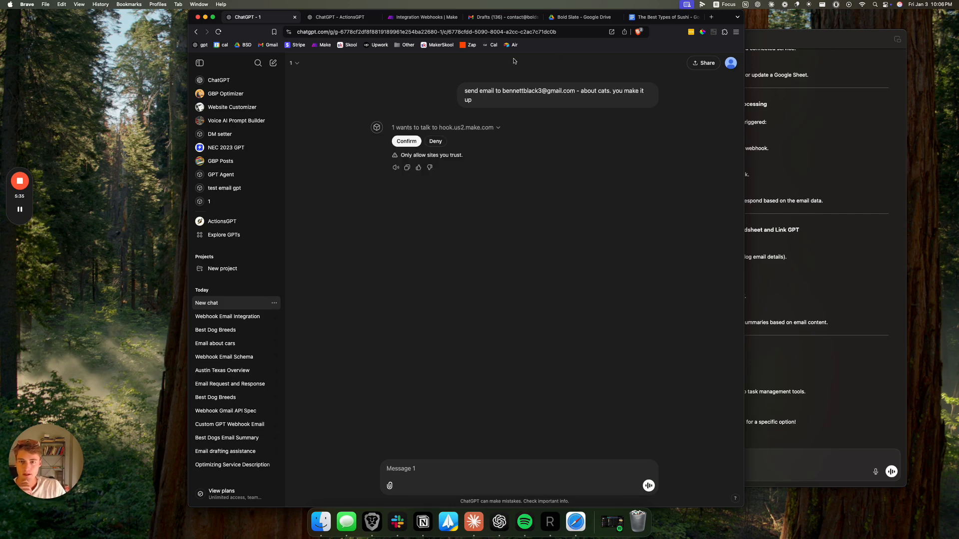
pyautogui.click(407, 141)
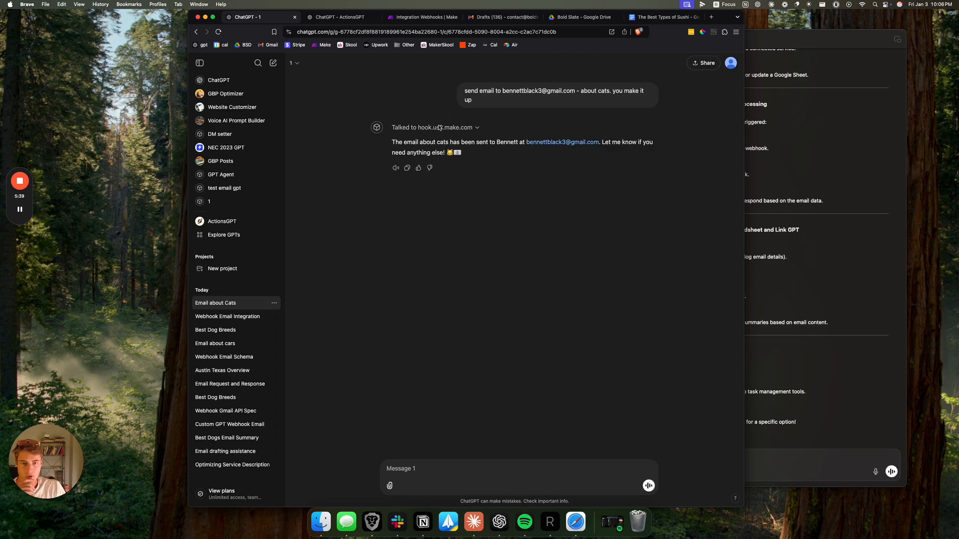
pyautogui.click(422, 17)
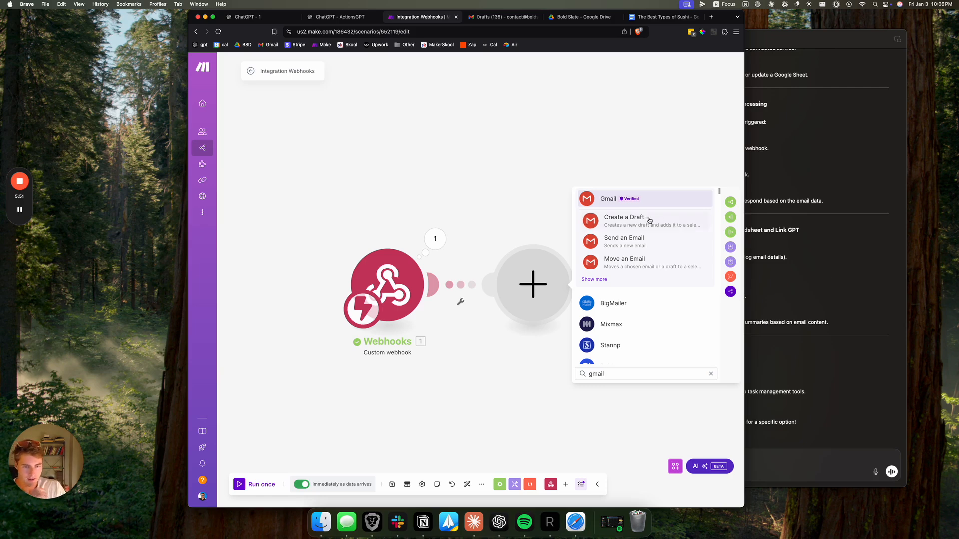
# - Add Gmail Create a Draft after the webhook, mapping to, subject and body into the Drafts folder, and save
pyautogui.click(624, 220)
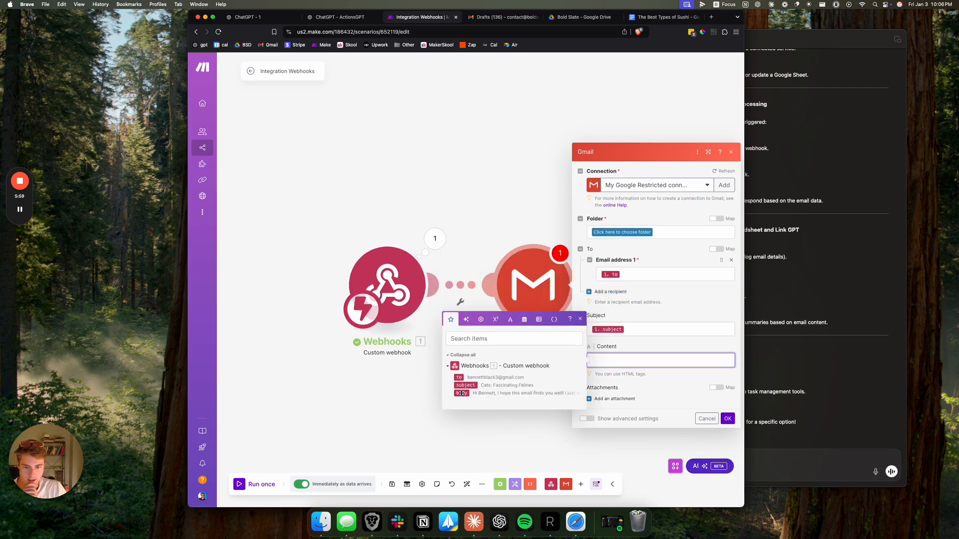
pyautogui.click(462, 393)
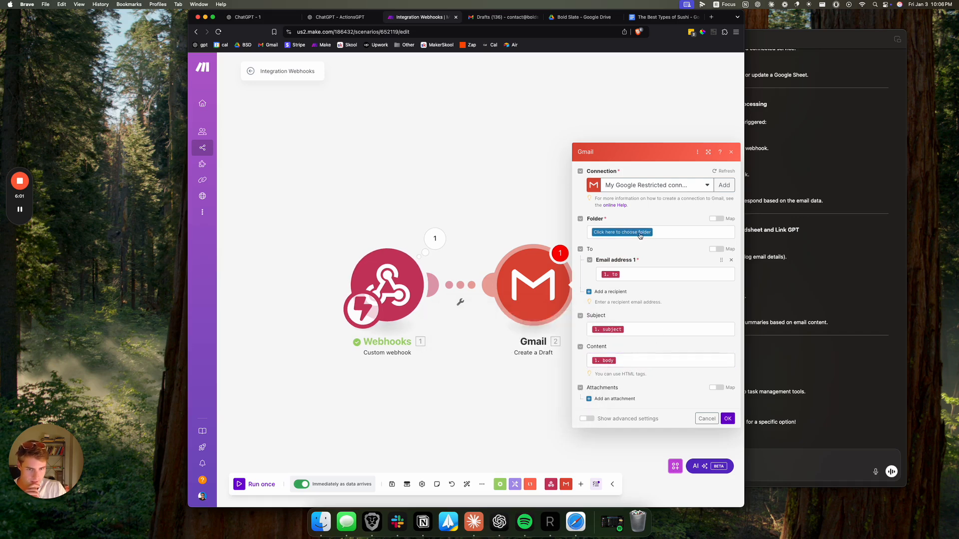
pyautogui.click(622, 231)
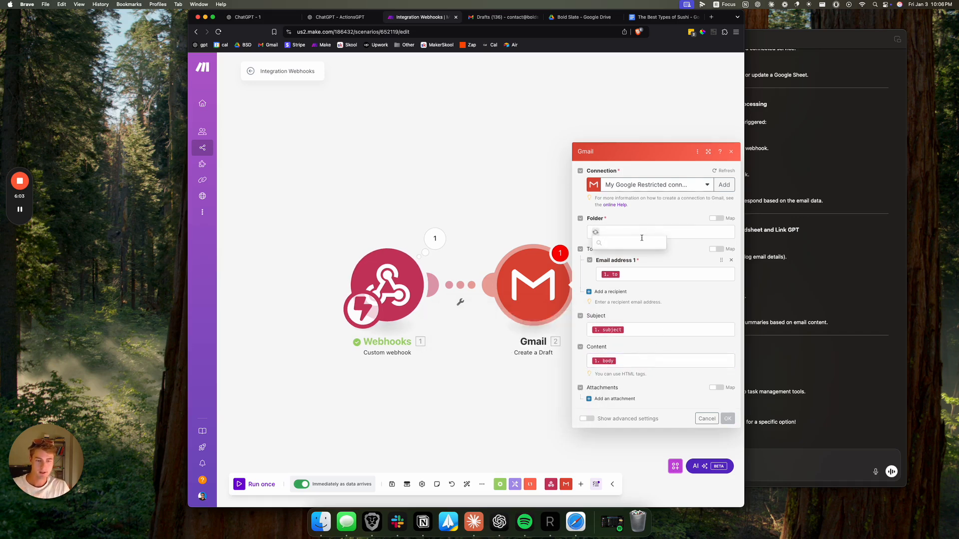
pyautogui.click(660, 232)
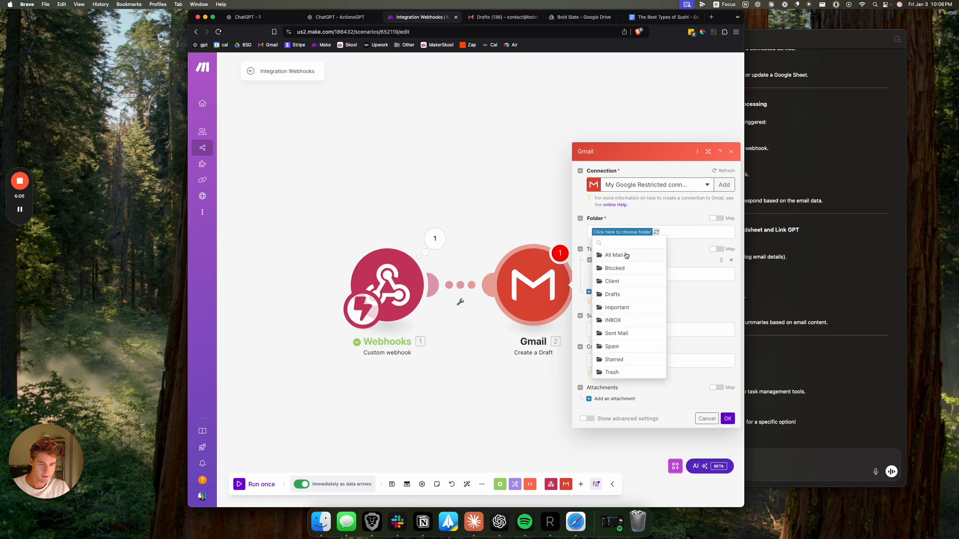
pyautogui.click(611, 293)
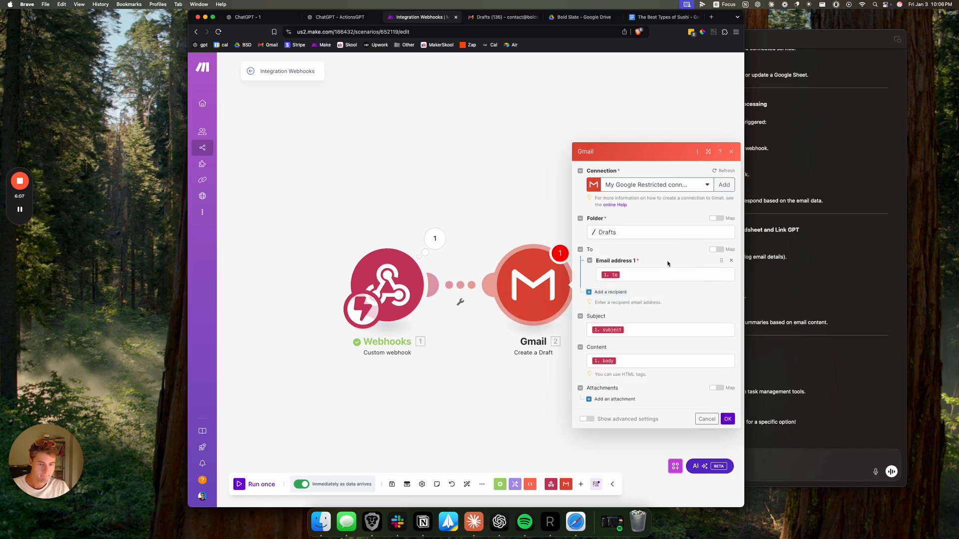
pyautogui.click(727, 418)
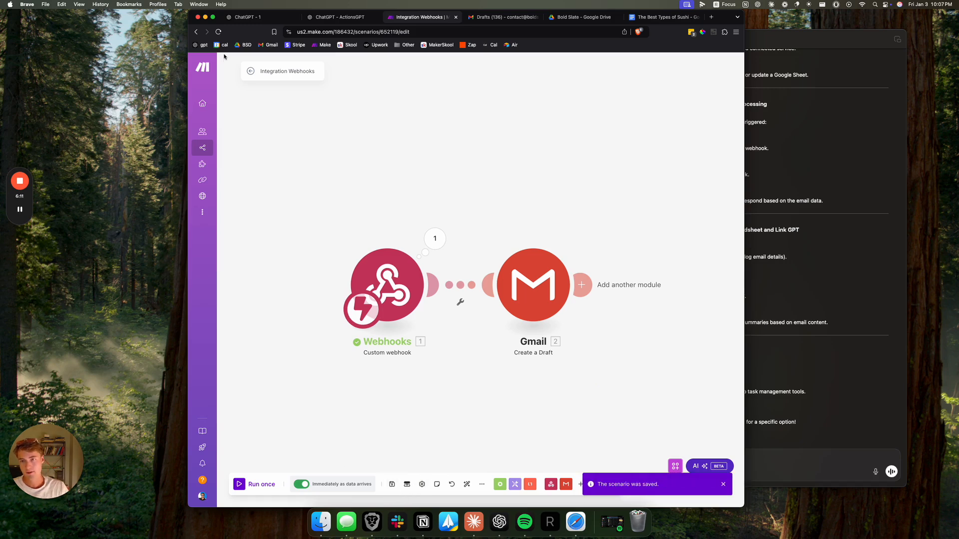
pyautogui.click(250, 71)
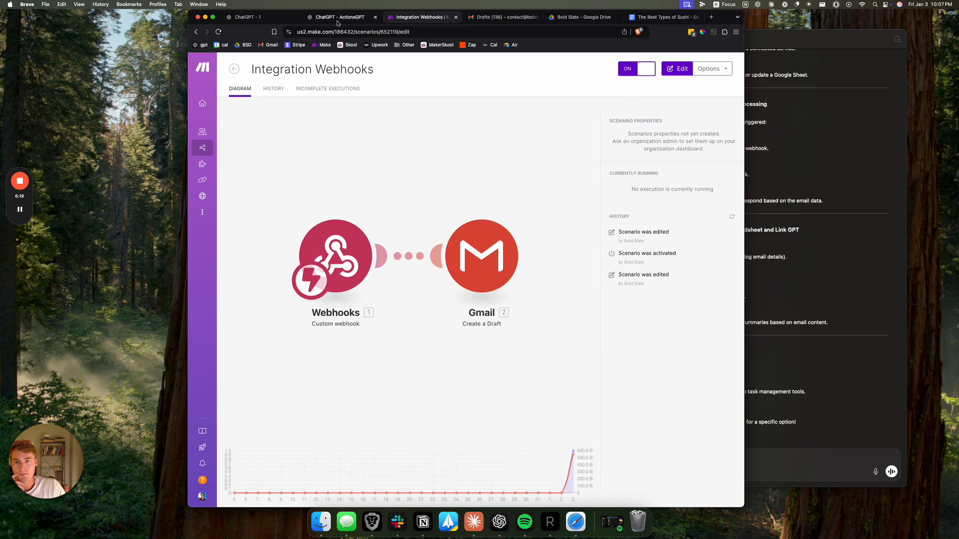
pyautogui.click(329, 17)
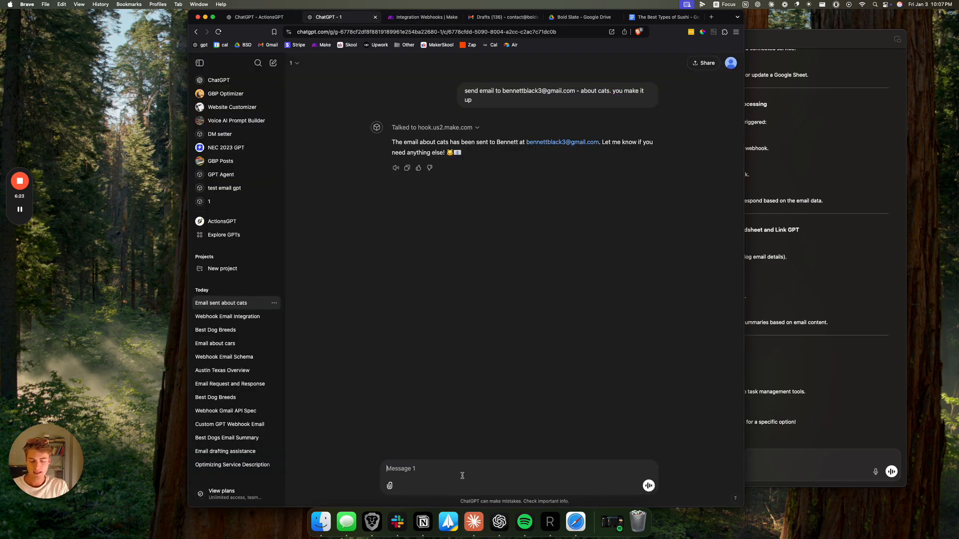
pyautogui.write('send an email to')
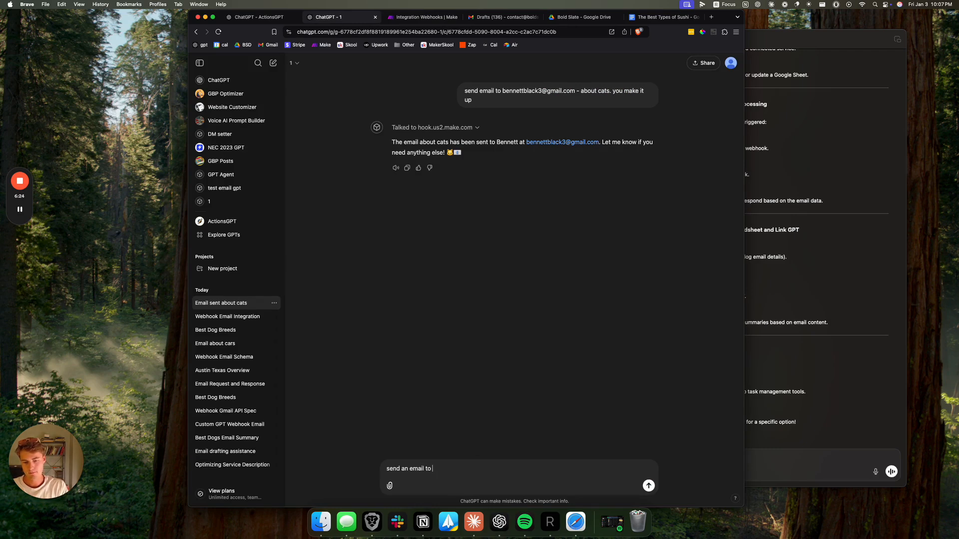
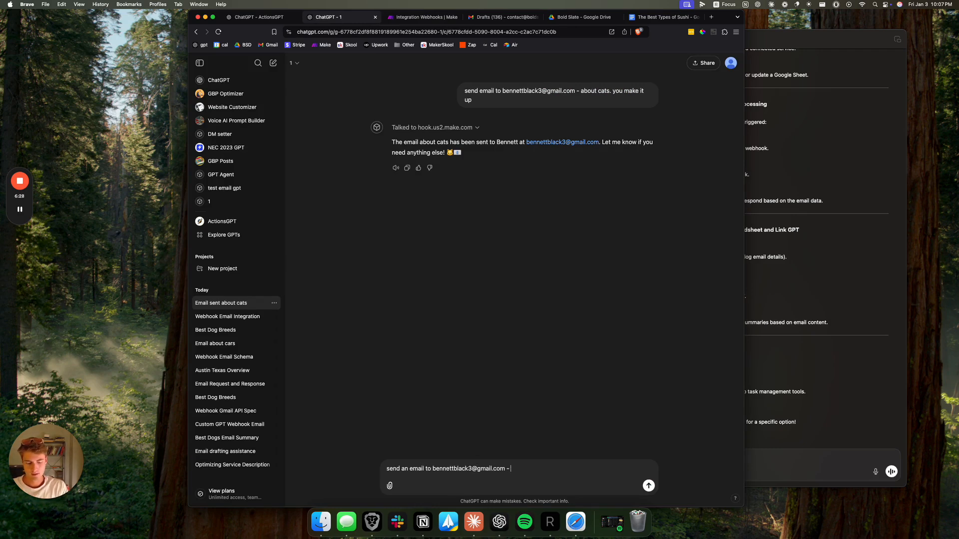
pyautogui.write('about')
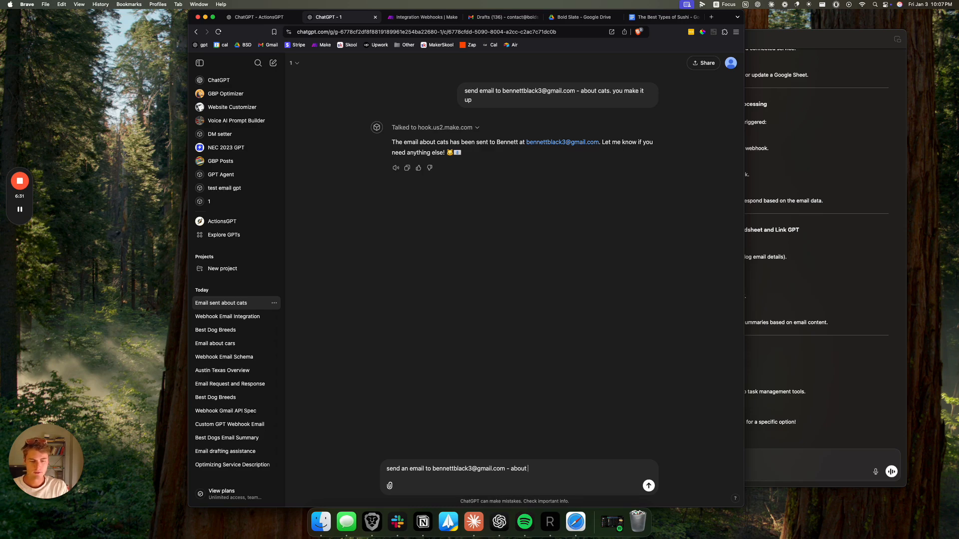
pyautogui.write('the history o')
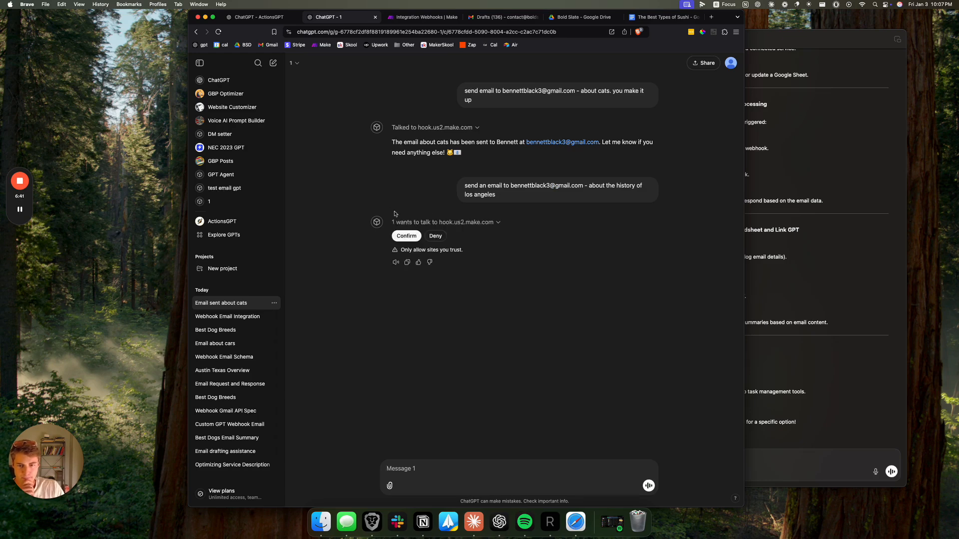
pyautogui.click(420, 17)
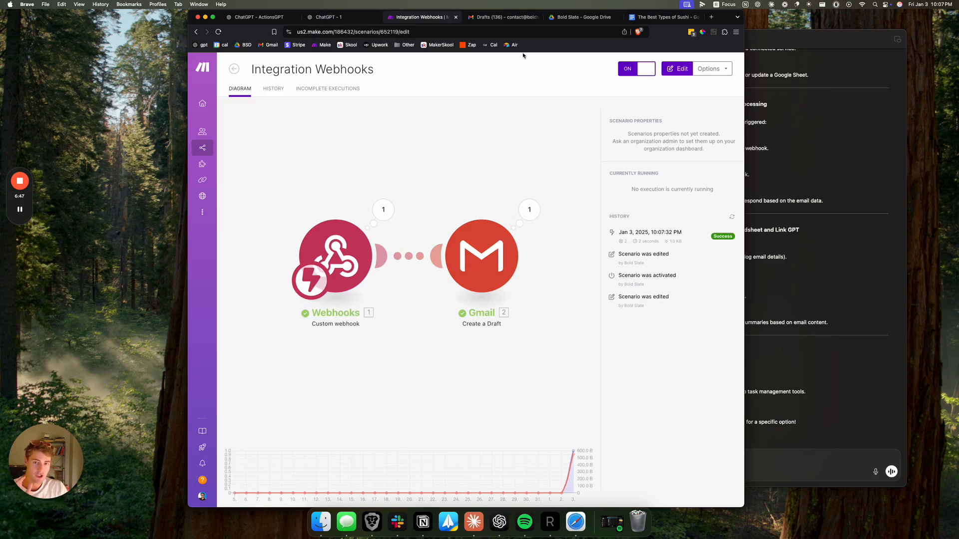
pyautogui.click(502, 17)
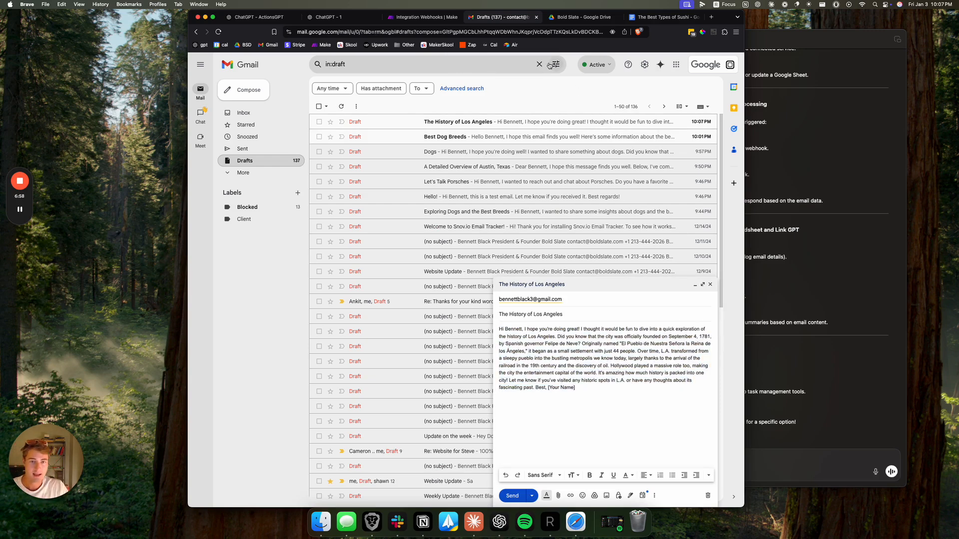
pyautogui.click(422, 17)
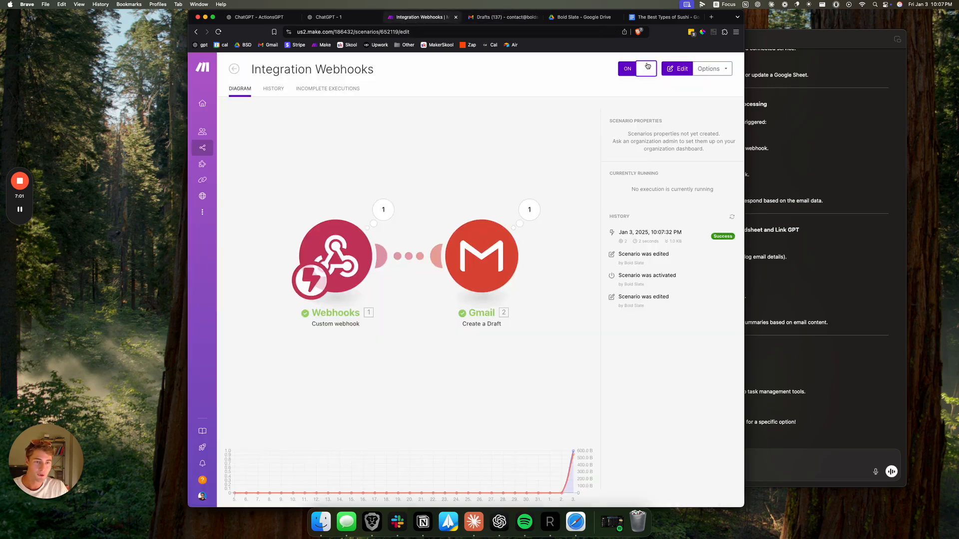
# - Search the app picker after the Gmail module, trying 'slack' and 'go' before 'drive'
pyautogui.click(552, 253)
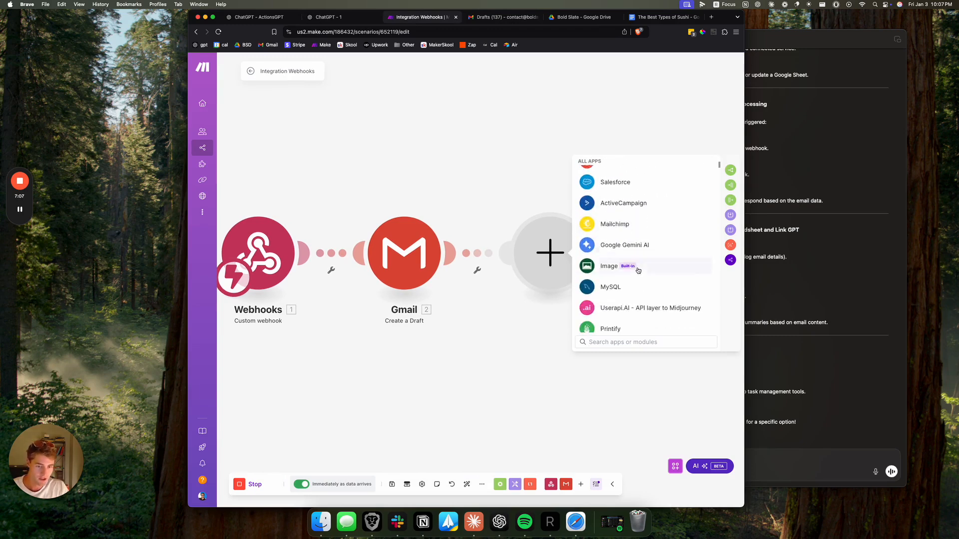
pyautogui.scroll(-3)
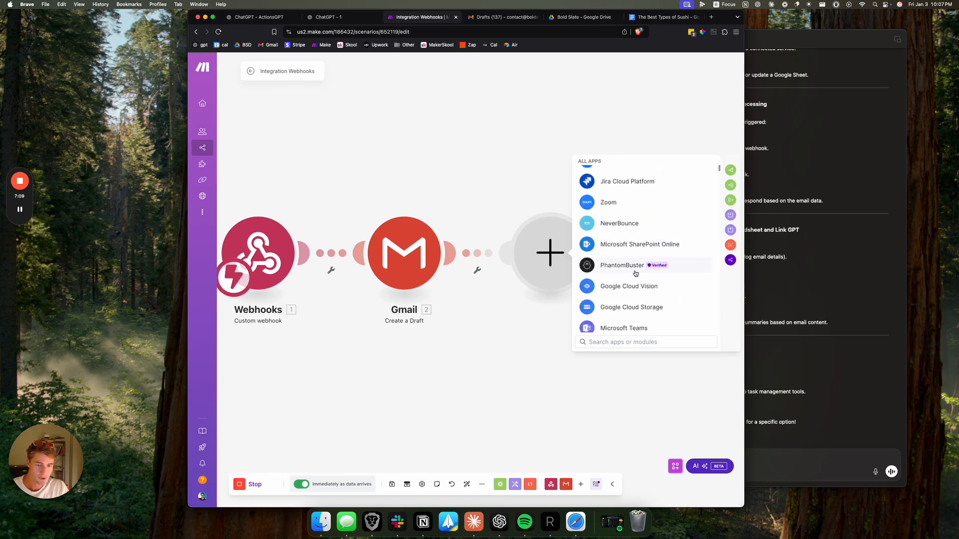
pyautogui.write('slack')
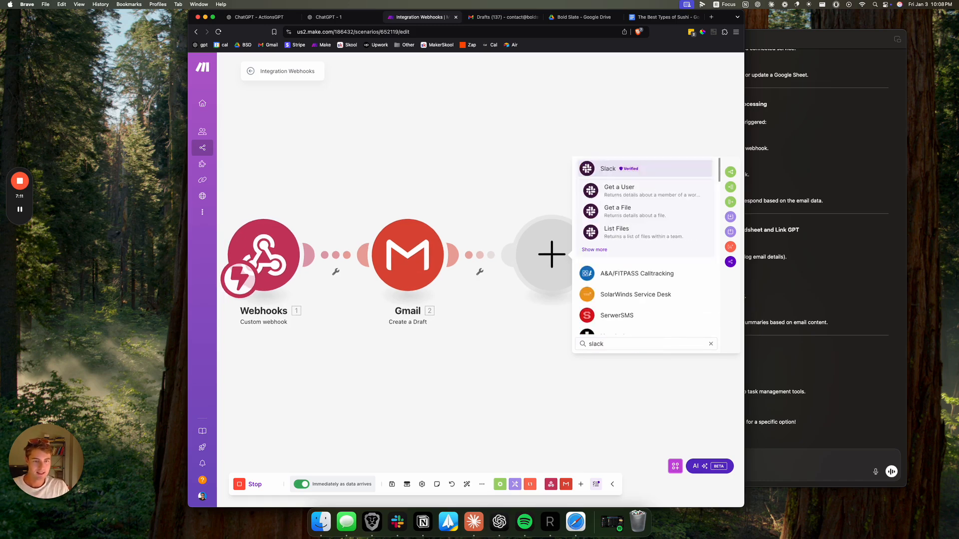
pyautogui.write('go')
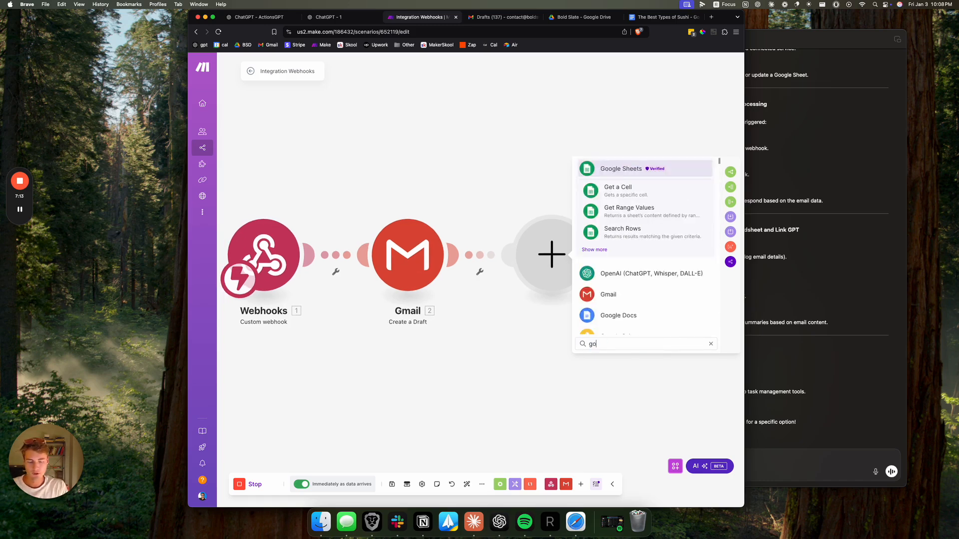
pyautogui.click(711, 343)
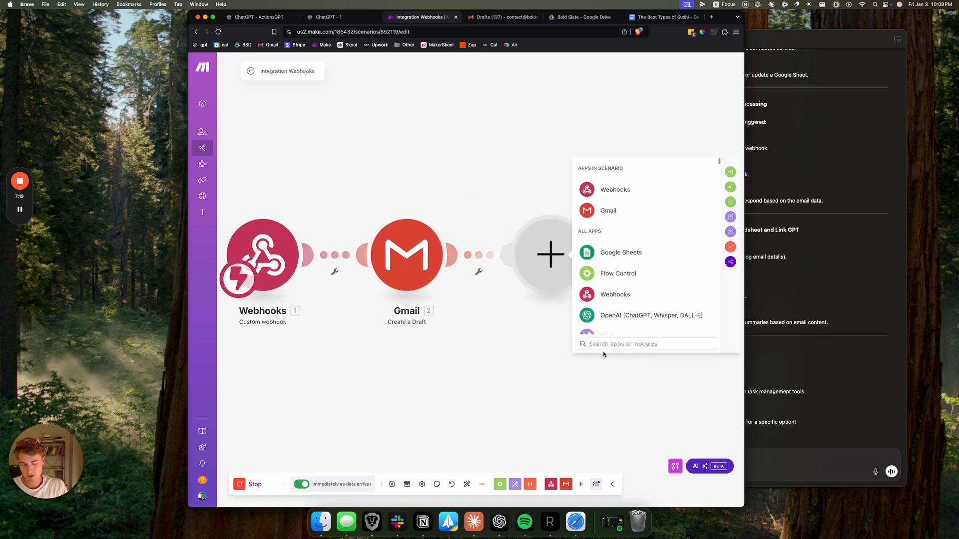
pyautogui.write('drive')
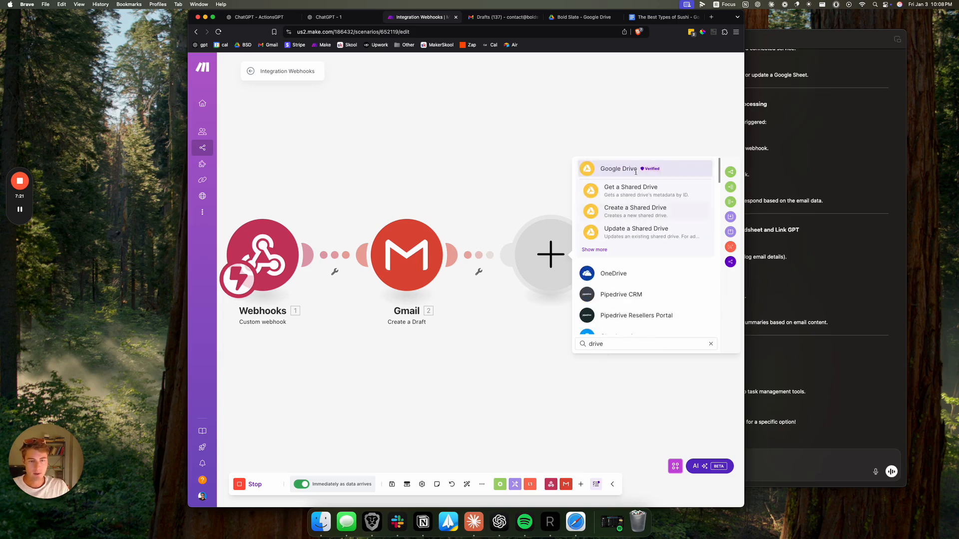
# - Add Google Drive's Search for Files/Folders action and dismiss its settings panel
pyautogui.click(618, 169)
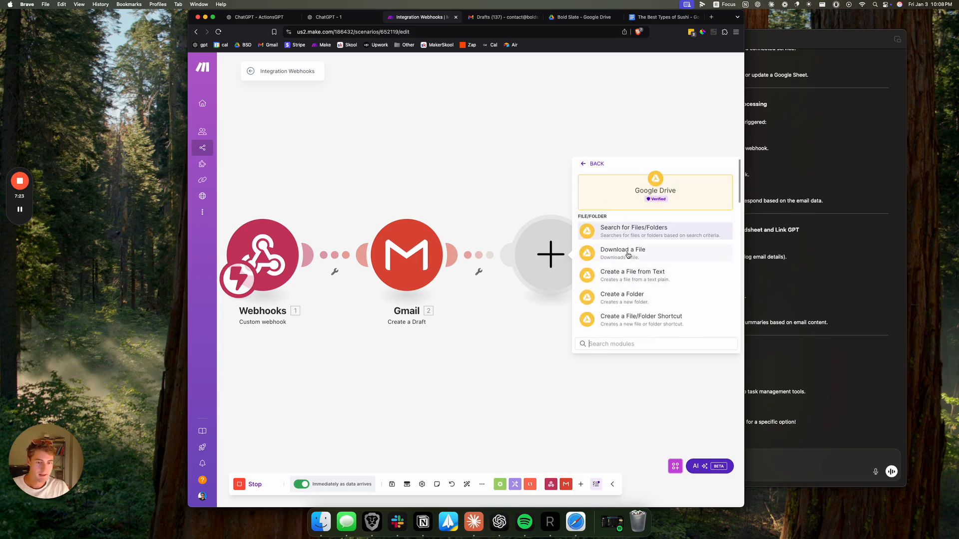
pyautogui.click(633, 228)
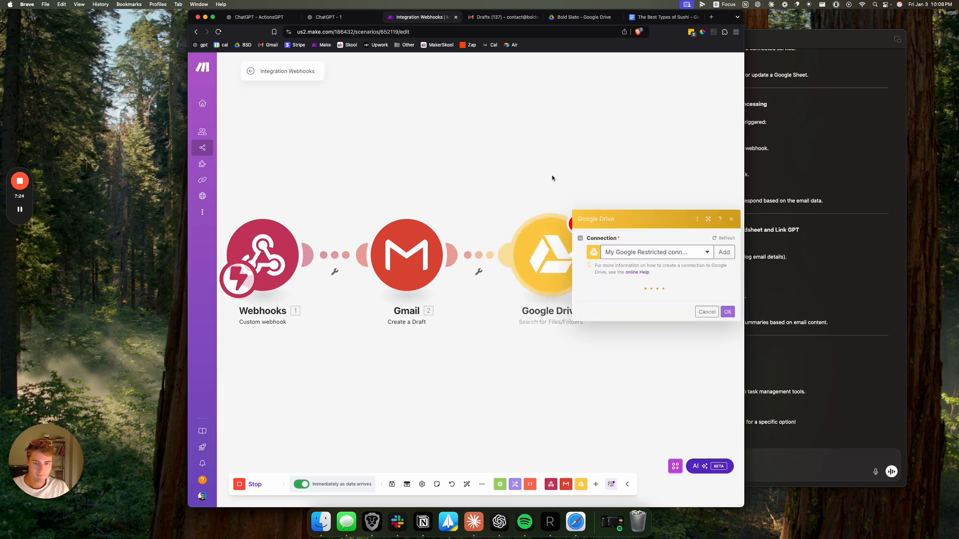
pyautogui.click(728, 311)
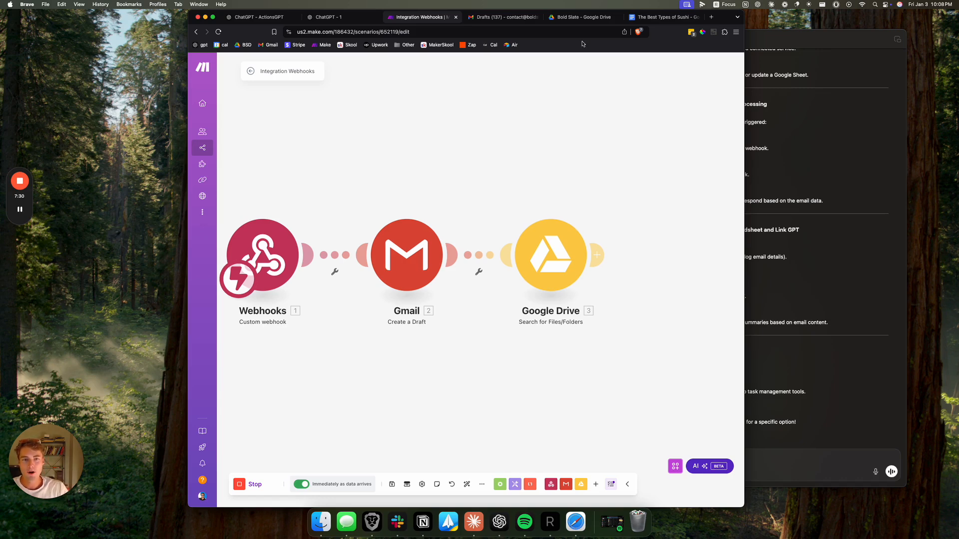
# - Return to the GPT chat showing the Los Angeles history email confirmation
pyautogui.click(328, 17)
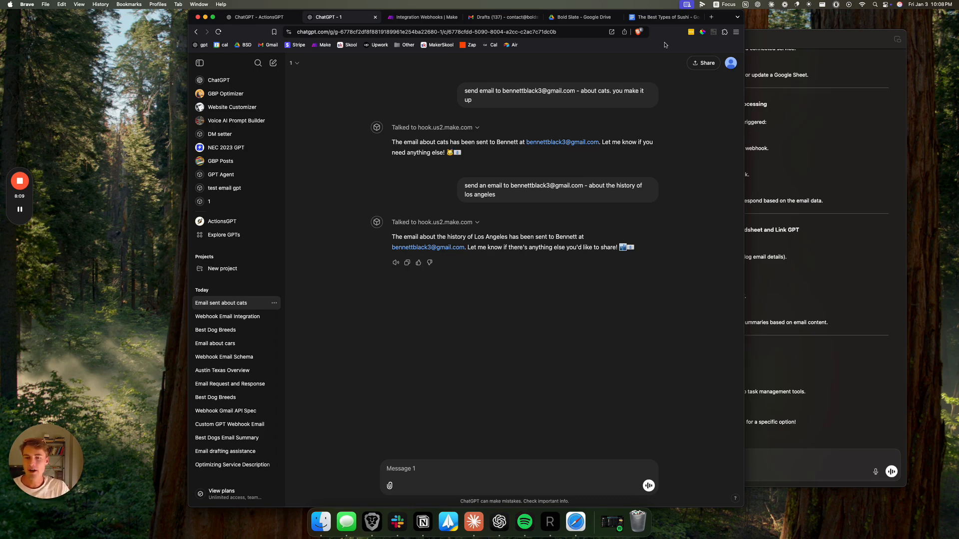
pyautogui.moveTo(670, 43)
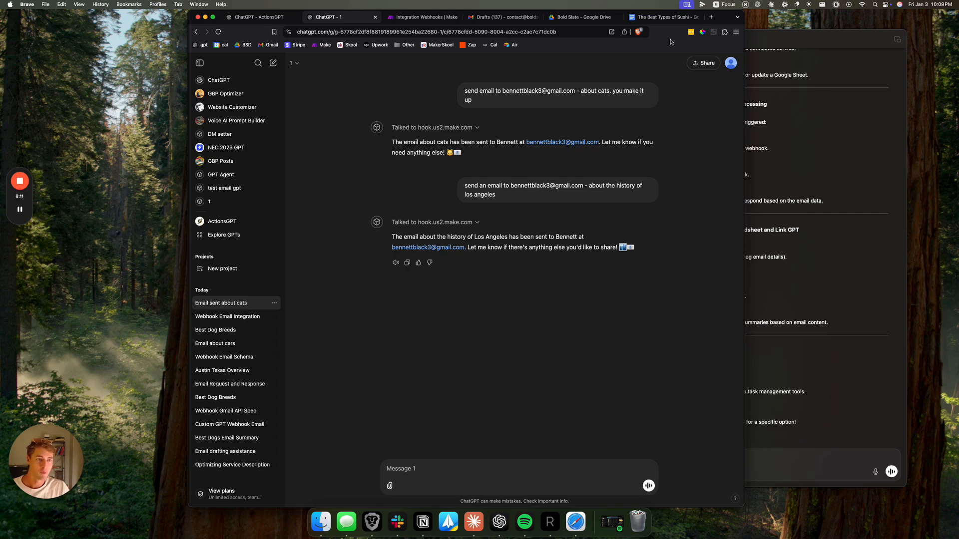